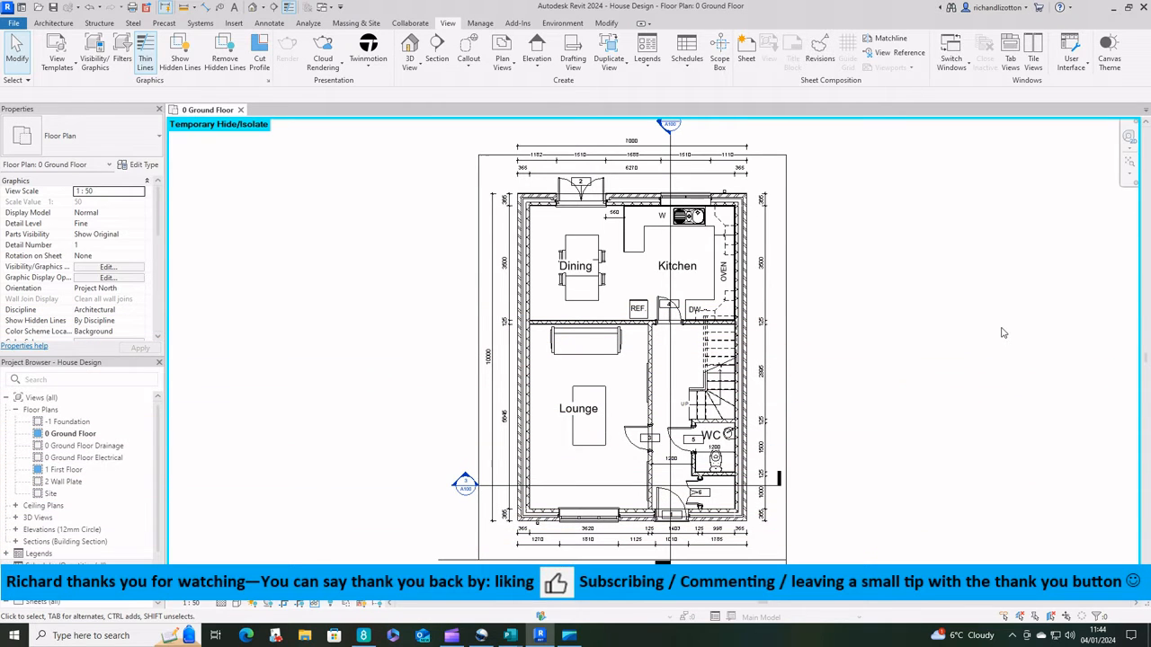
Show the Schedules dropdown options from the View tab for House Design
left_click(673, 503)
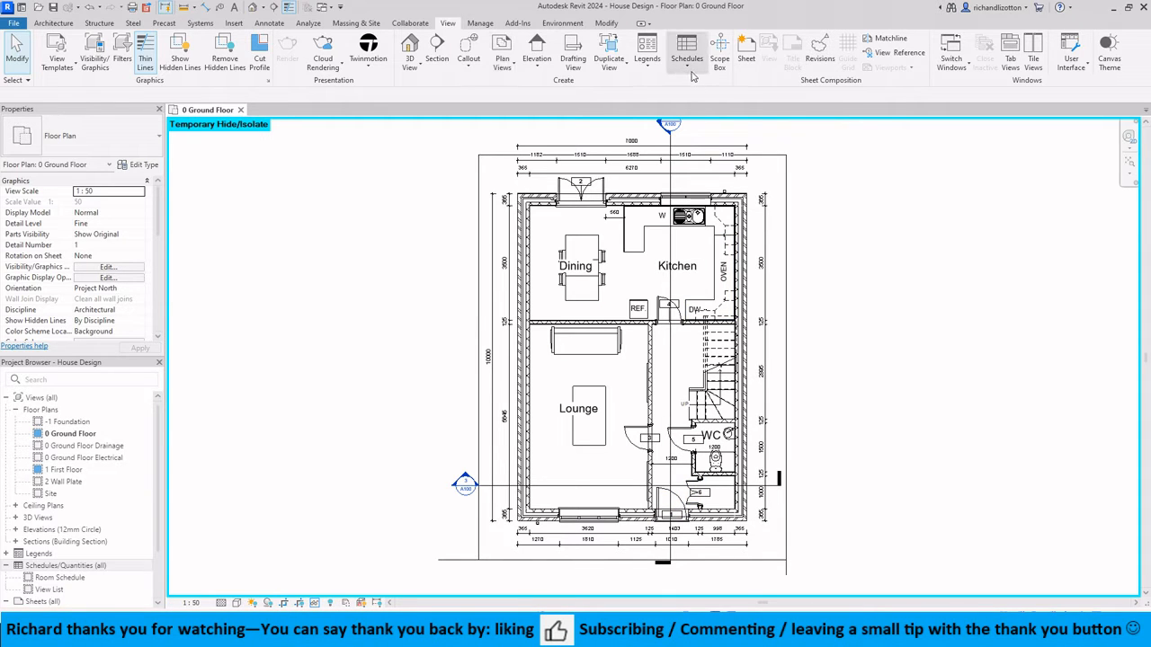
left_click(686, 52)
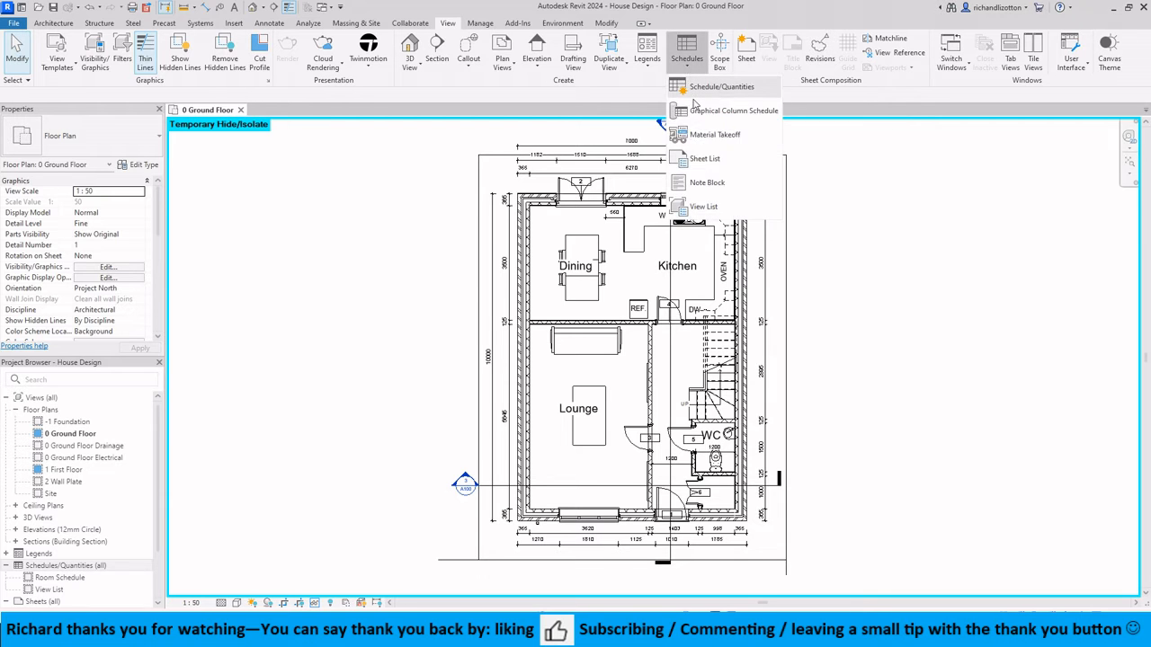
Create a Schedule/Quantities schedule for the Doors category
left_click(721, 86)
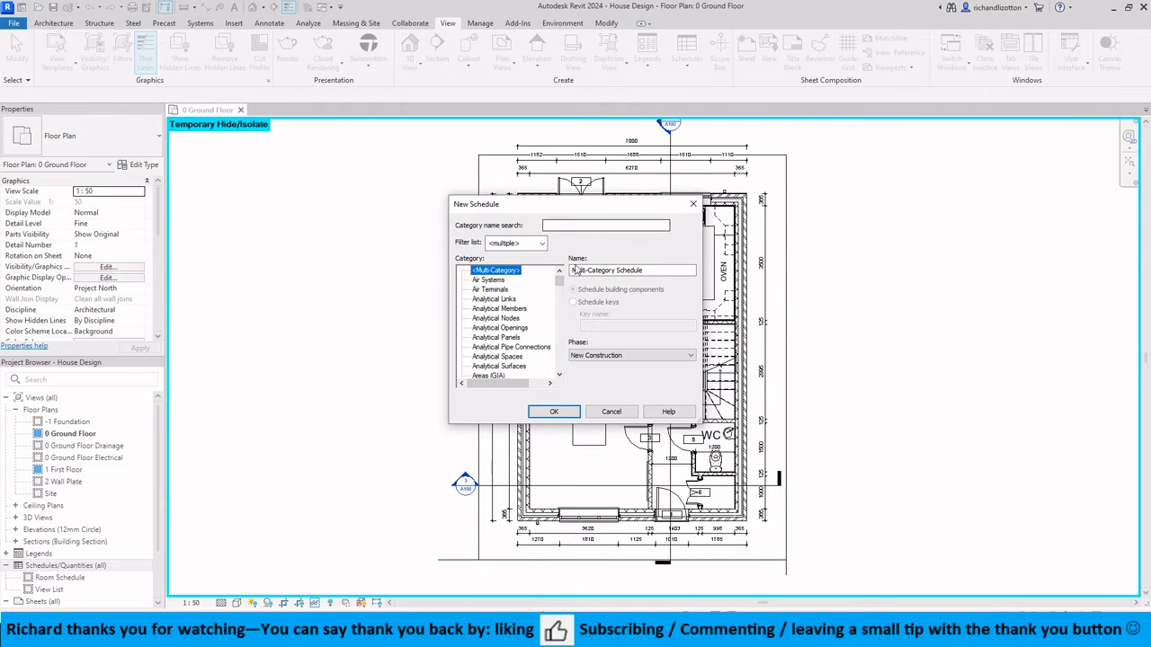
scroll("down", 3)
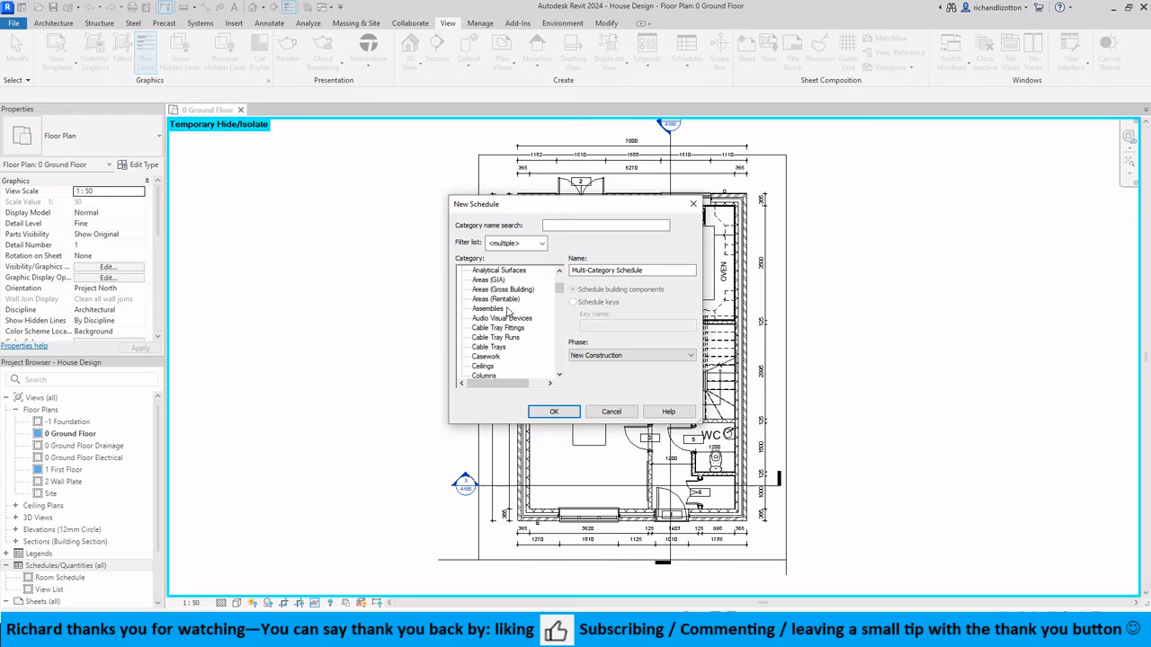
scroll("down", 3)
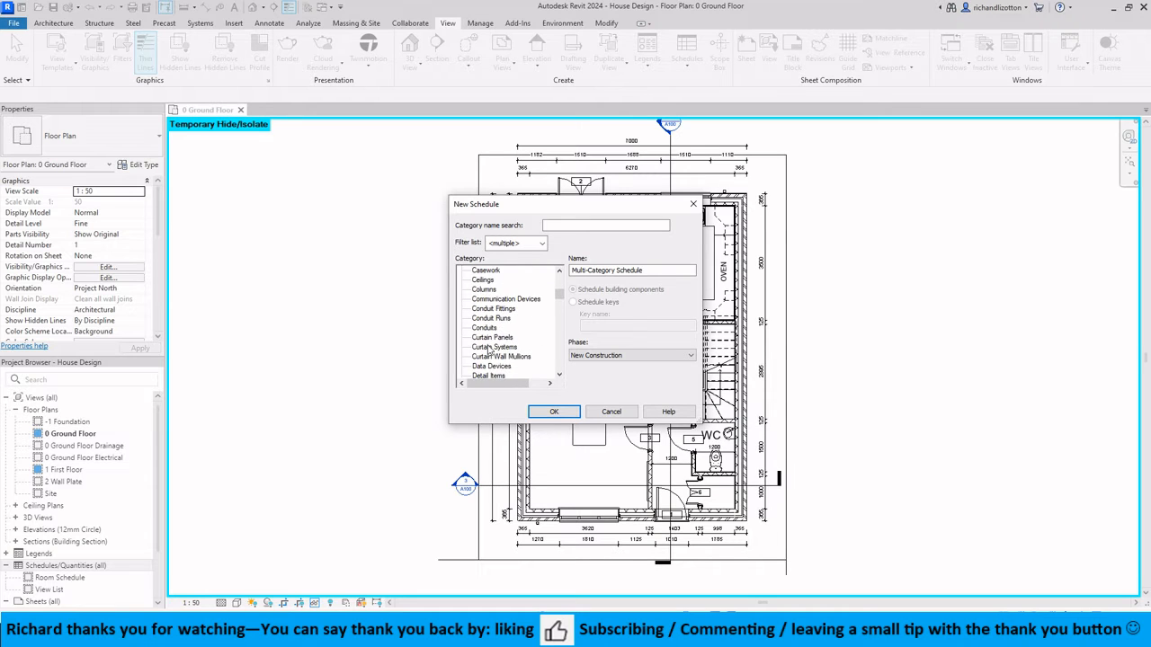
left_click(480, 337)
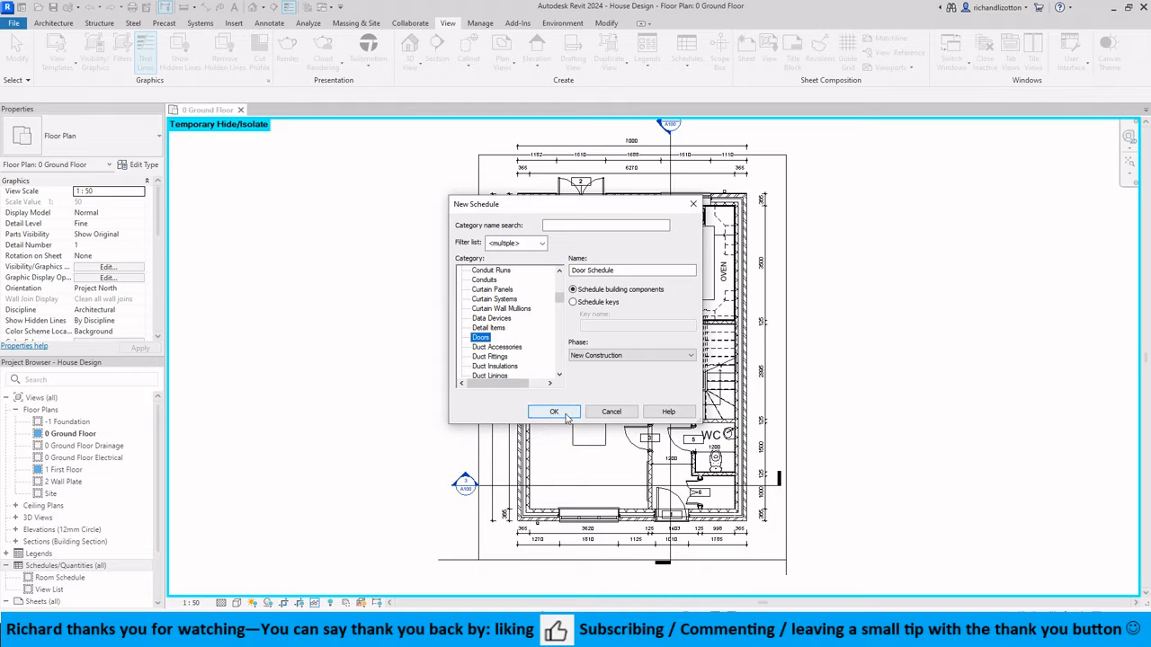
left_click(554, 412)
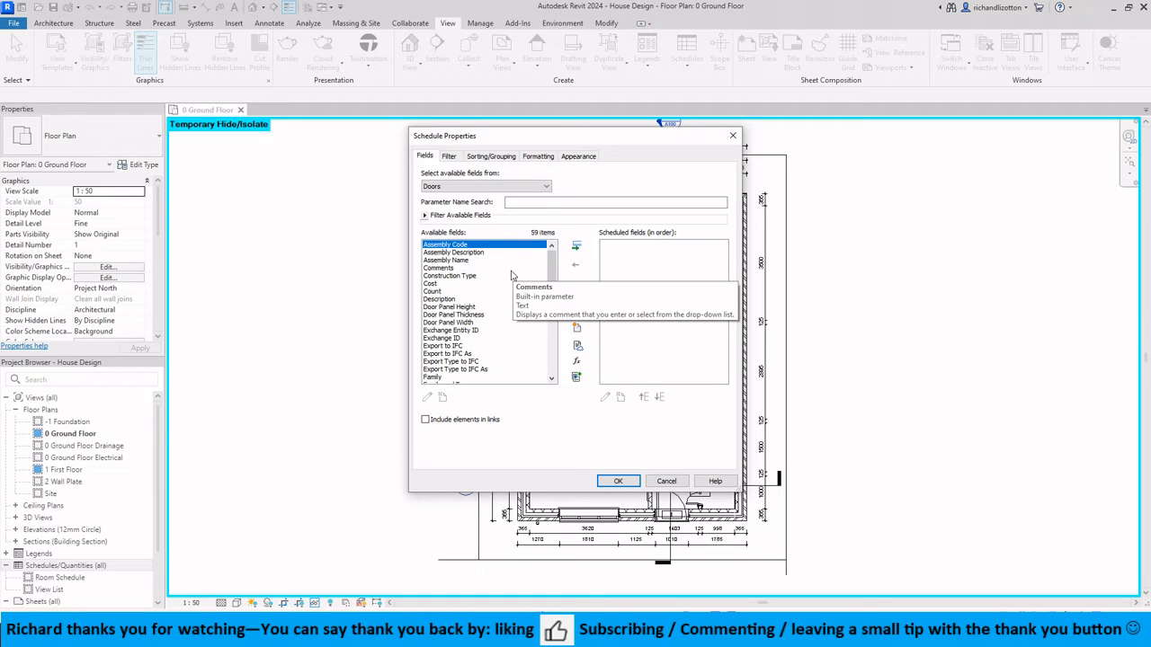
mouse_move(551, 264)
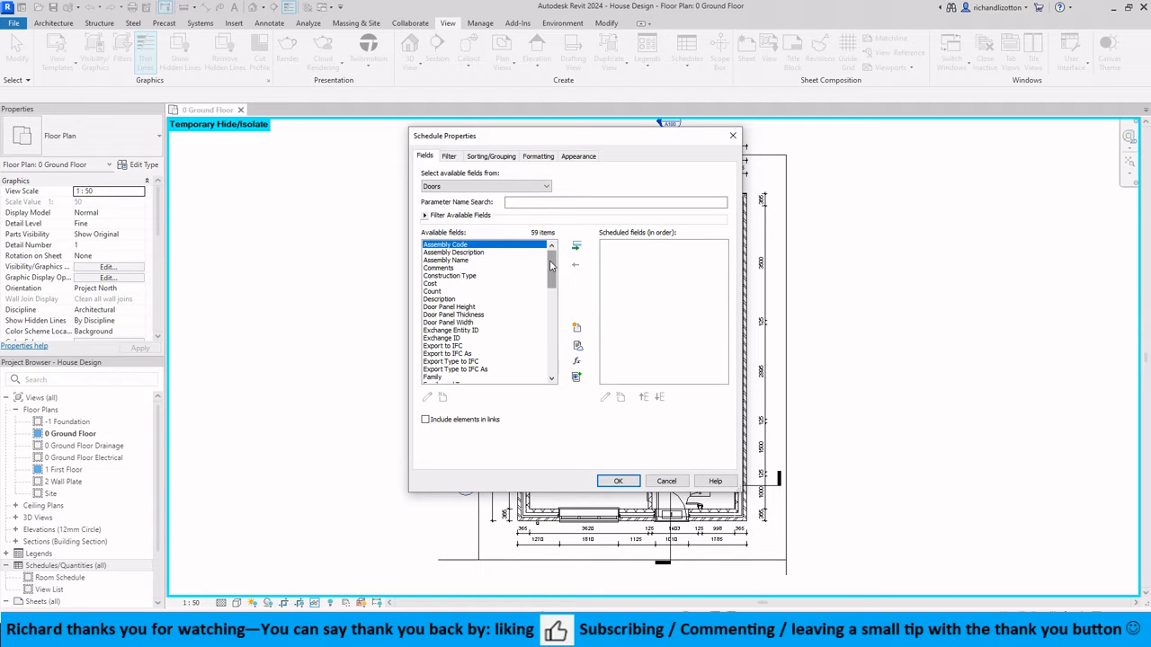
mouse_move(439, 268)
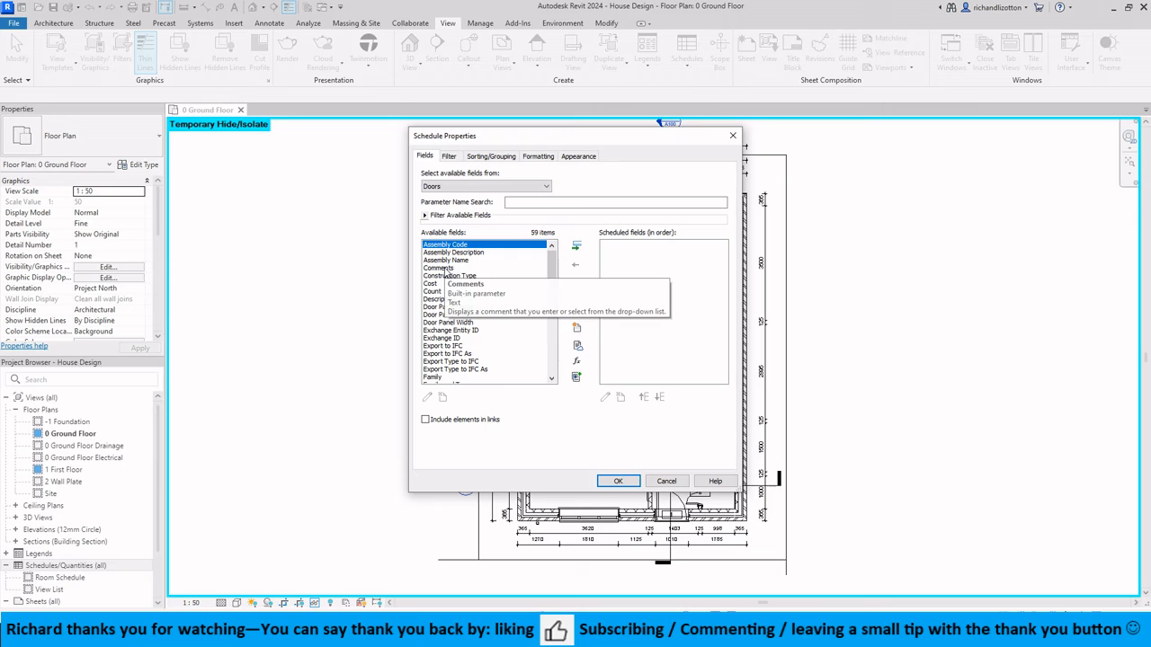
Add Assembly Name and Cost to the door schedule's scheduled fields
left_click(447, 259)
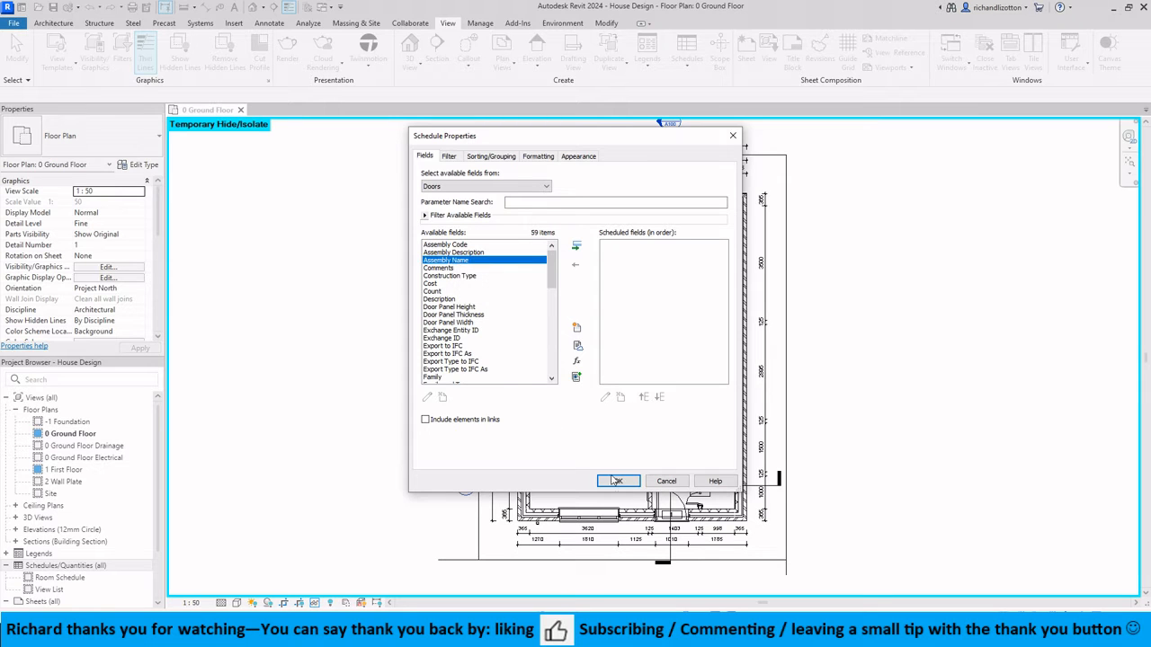
mouse_move(577, 247)
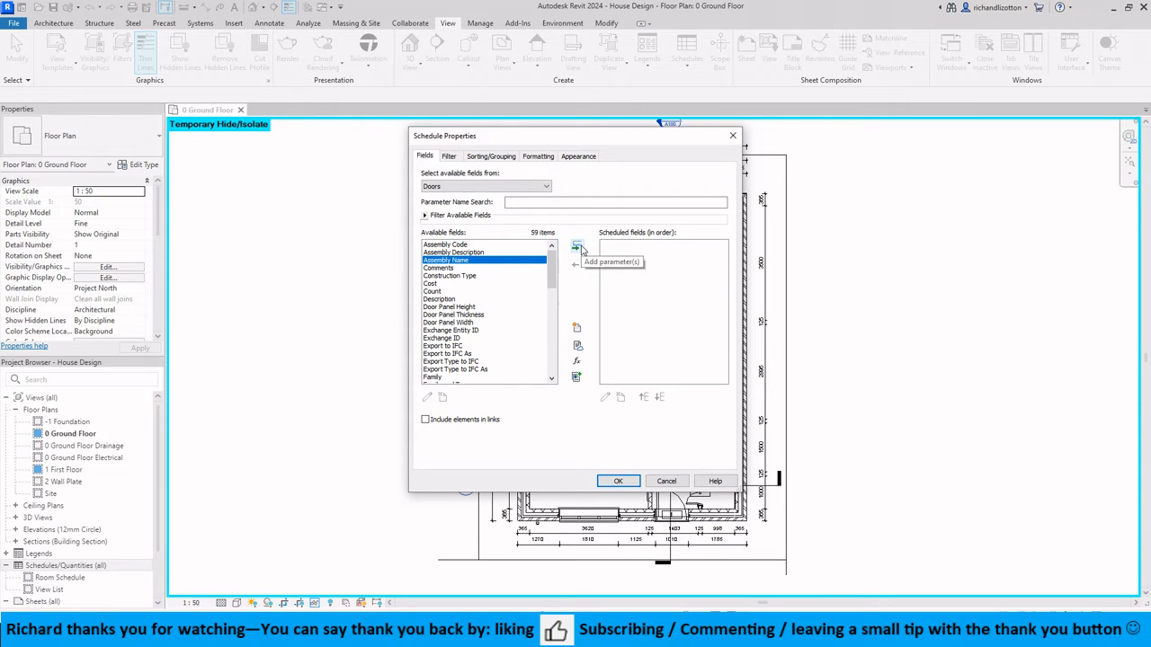
left_click(576, 248)
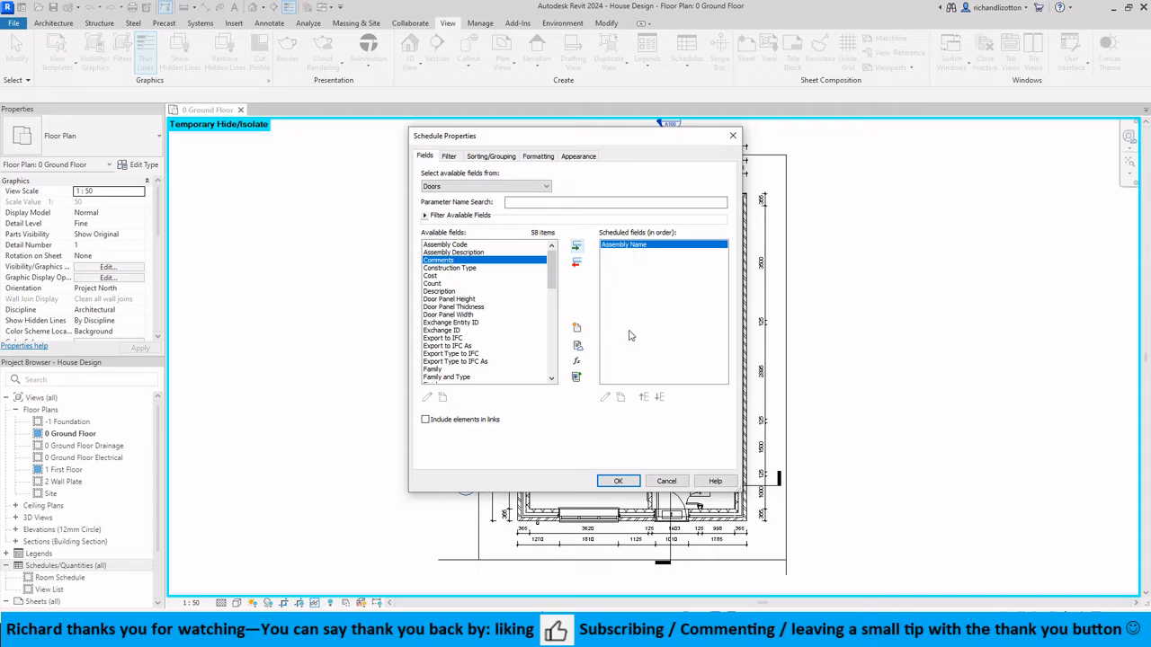
mouse_move(432, 282)
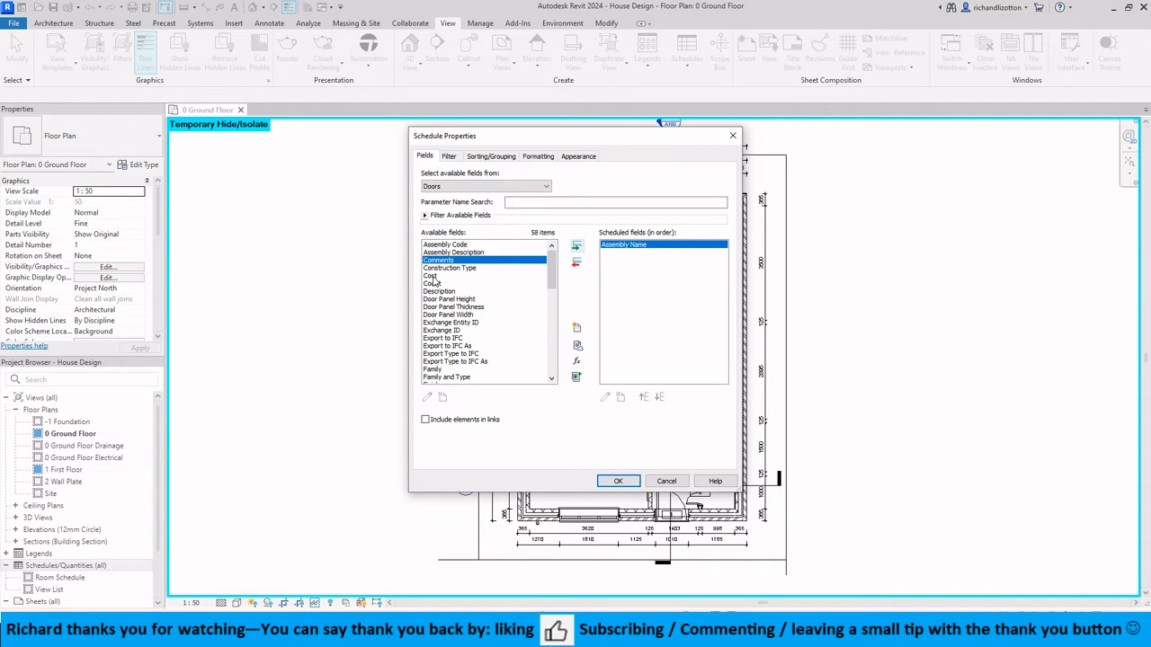
left_click(576, 245)
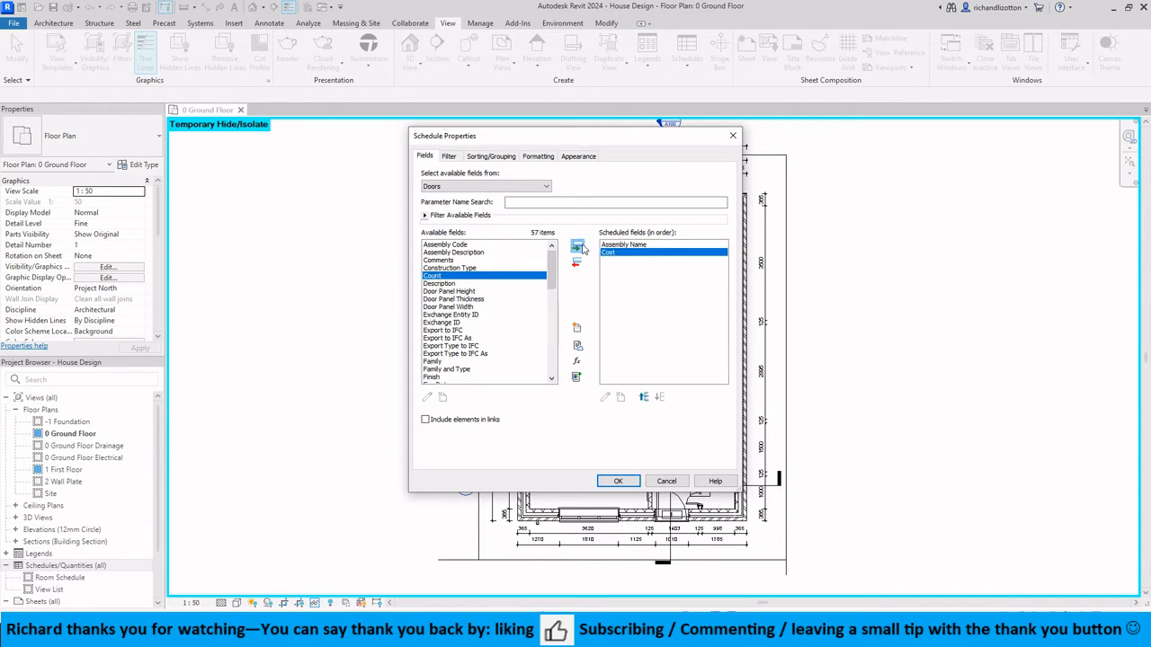
left_click(450, 292)
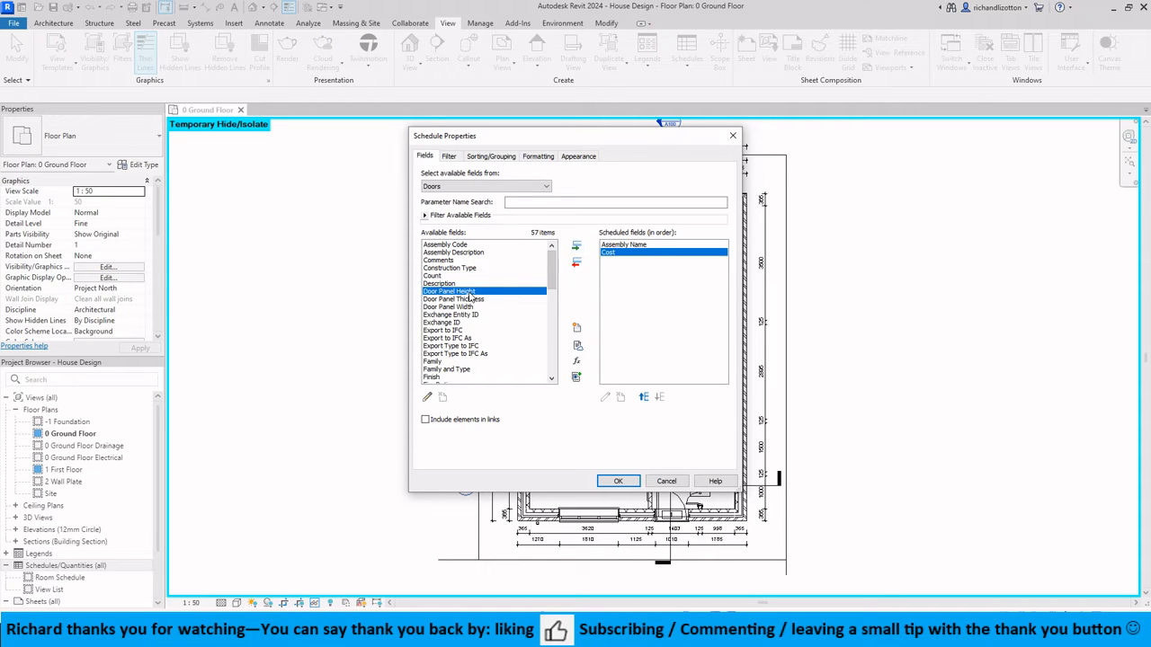
Add Door Panel Height and the remaining fields through Finish to the schedule
left_click(576, 247)
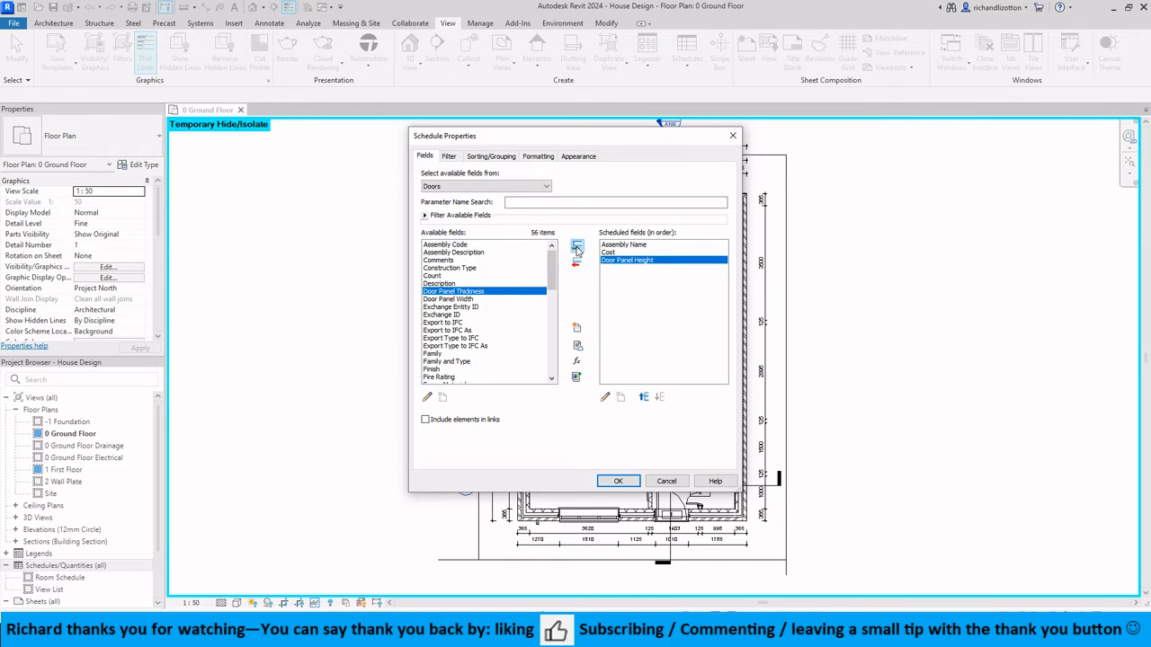
left_click(577, 246)
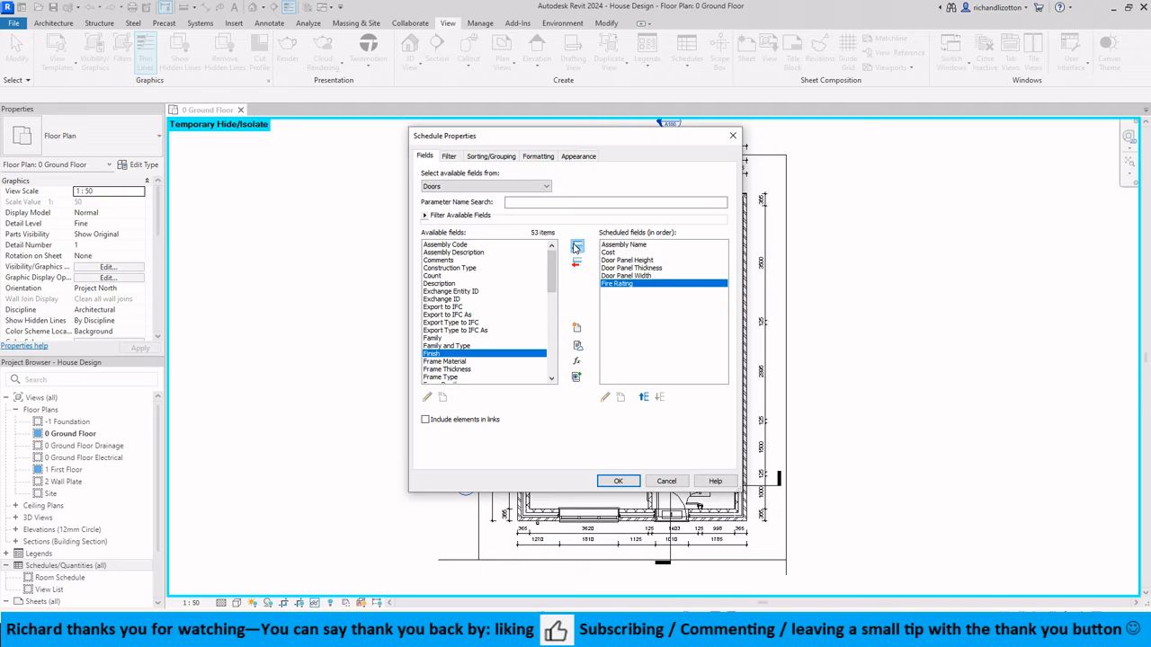
left_click(576, 249)
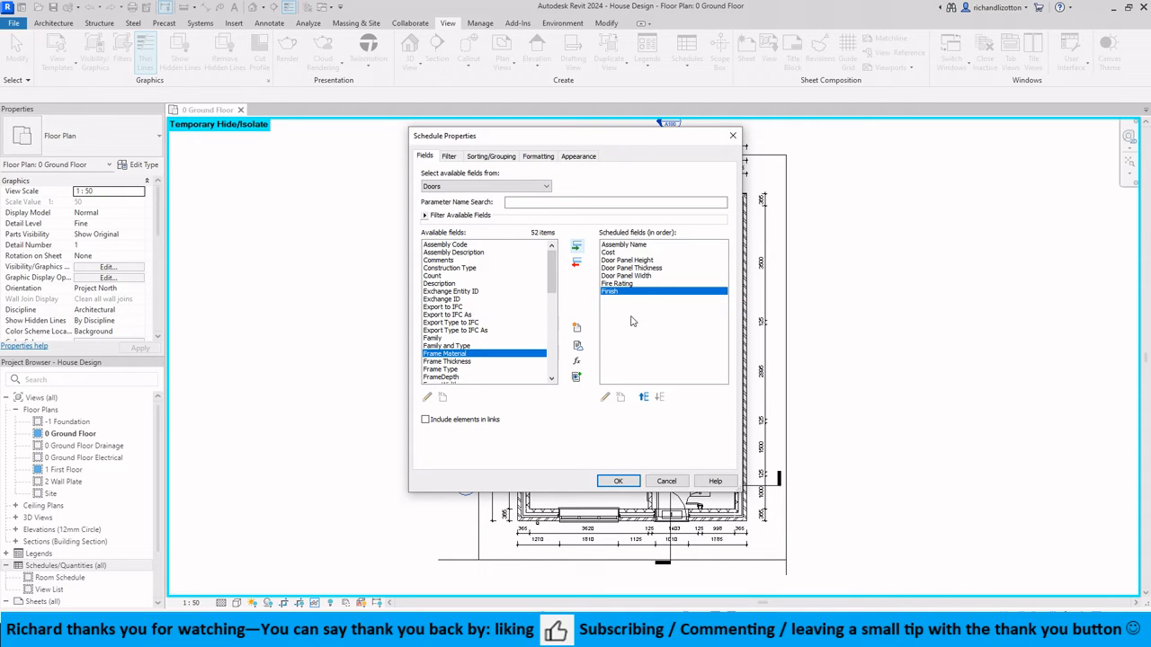
mouse_move(638, 292)
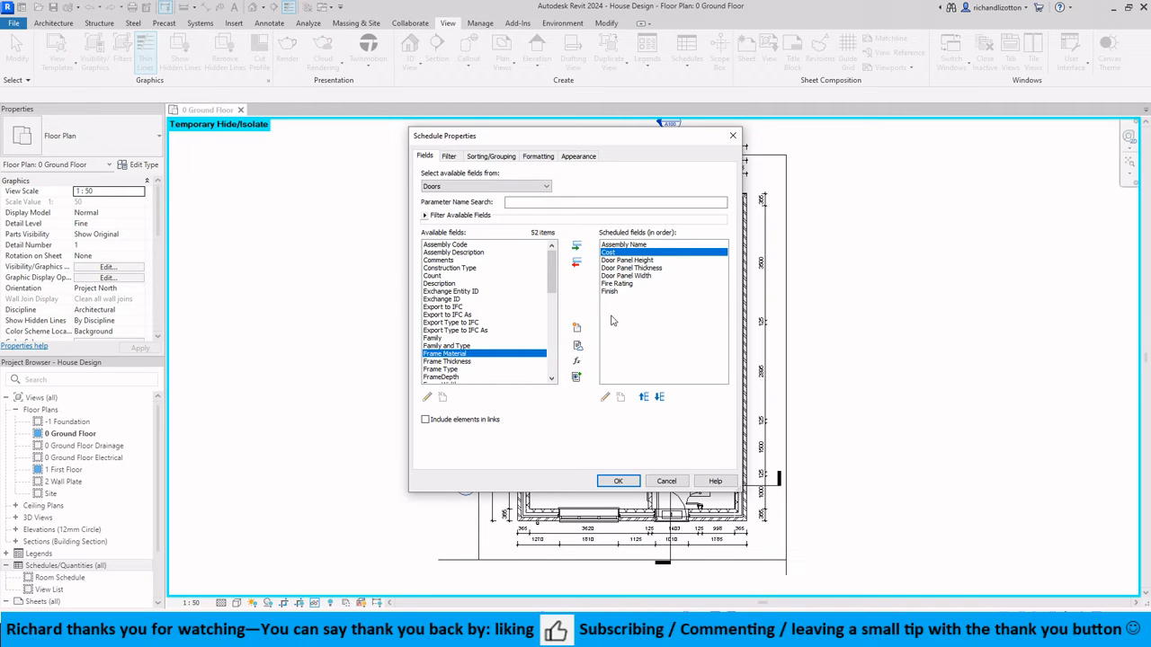
Move Cost down three places so it follows Finish as the last column
left_click(661, 396)
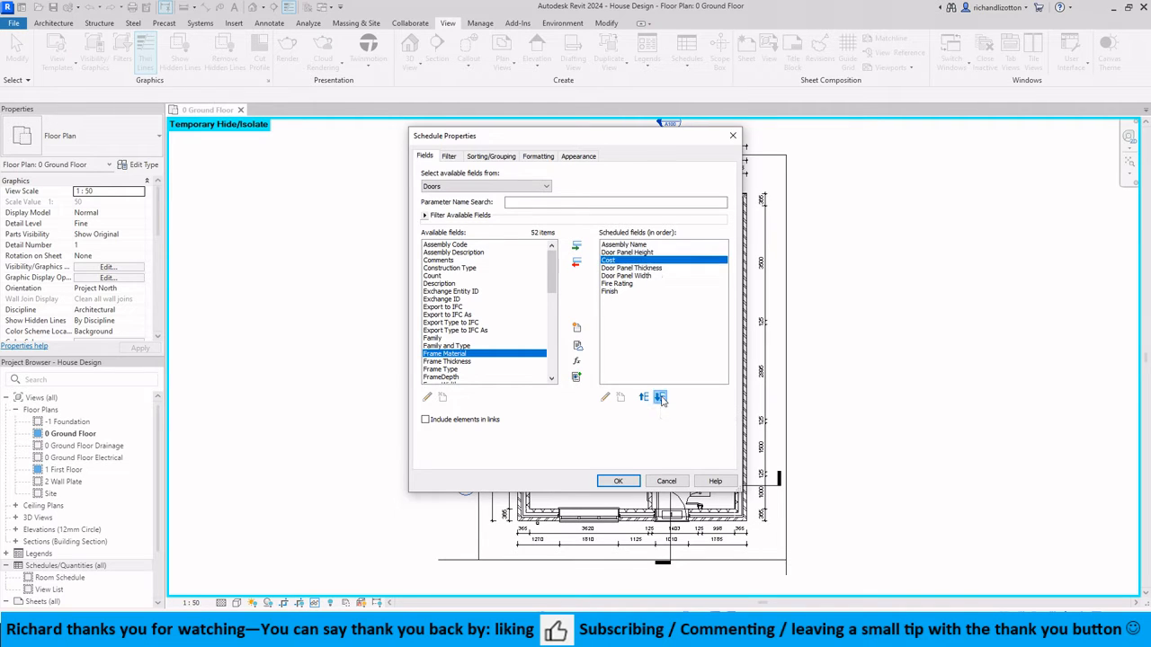
left_click(661, 397)
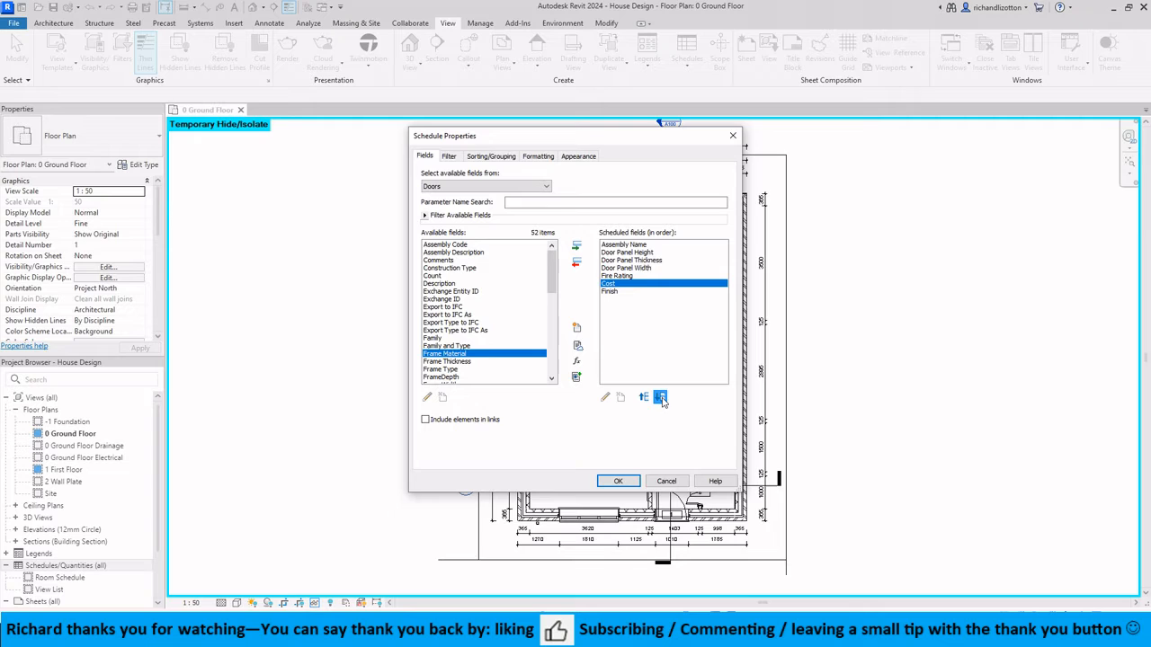
left_click(660, 397)
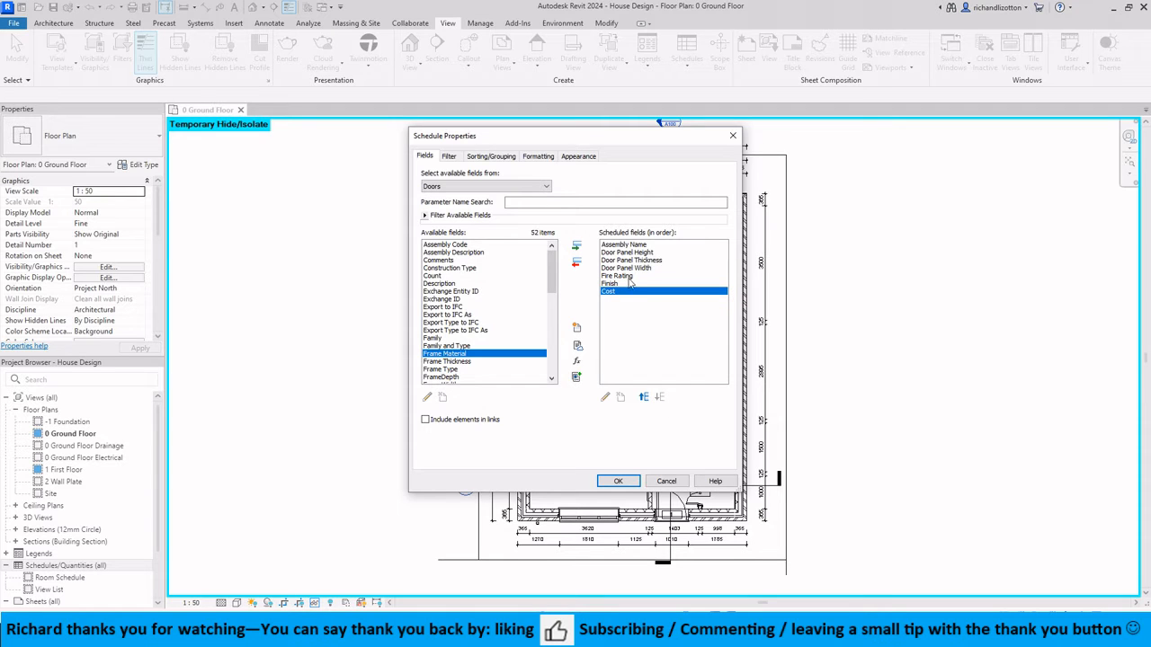
mouse_move(576, 328)
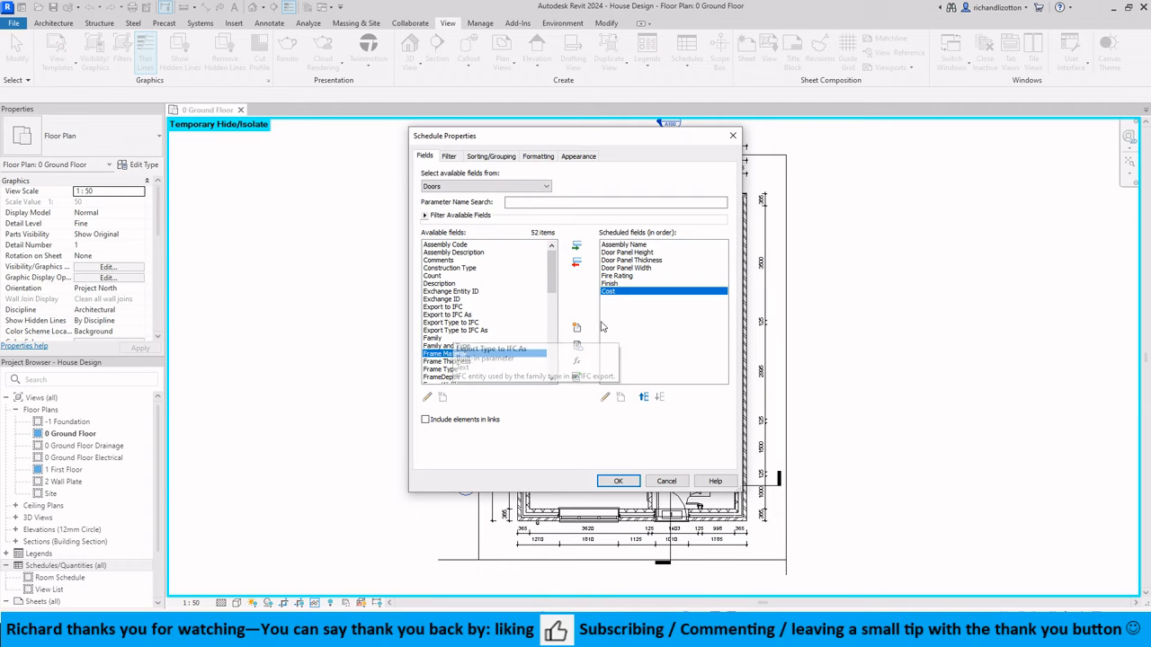
mouse_move(577, 327)
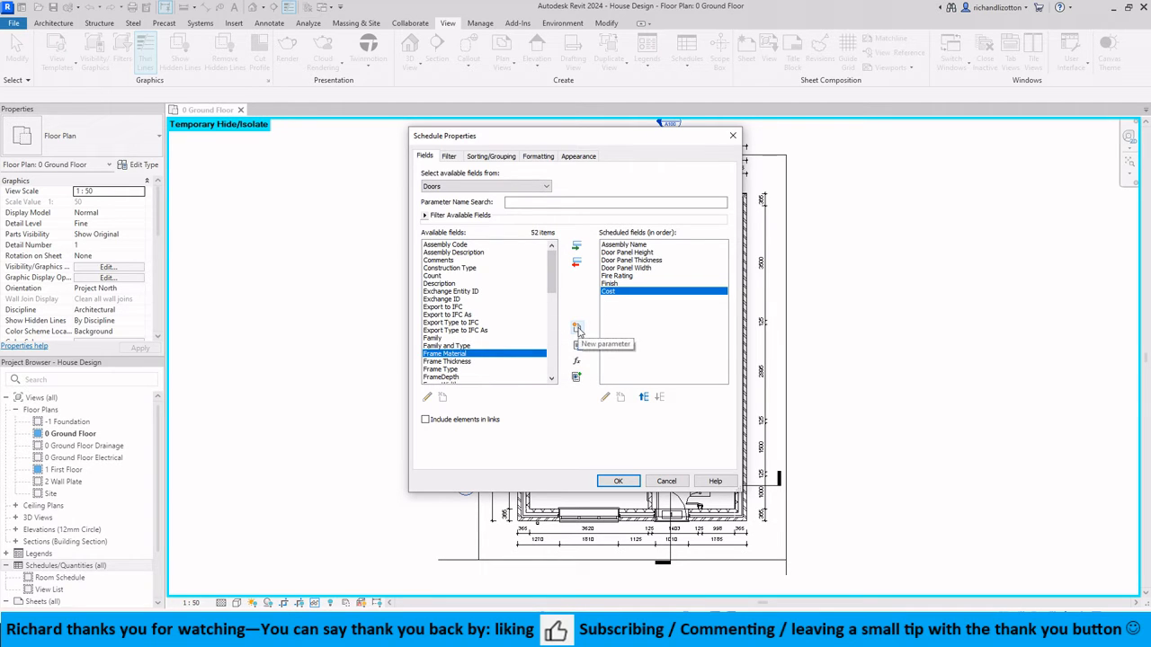
Create a Text instance project parameter named 'Glazing' for doors
left_click(576, 328)
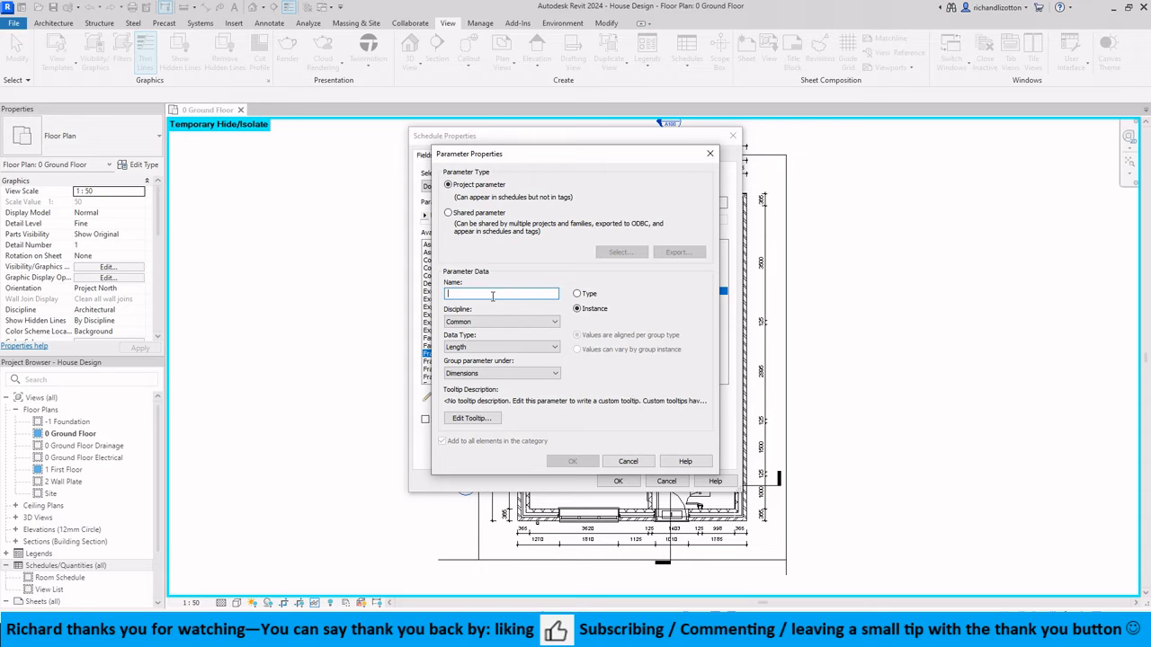
type("Glazi")
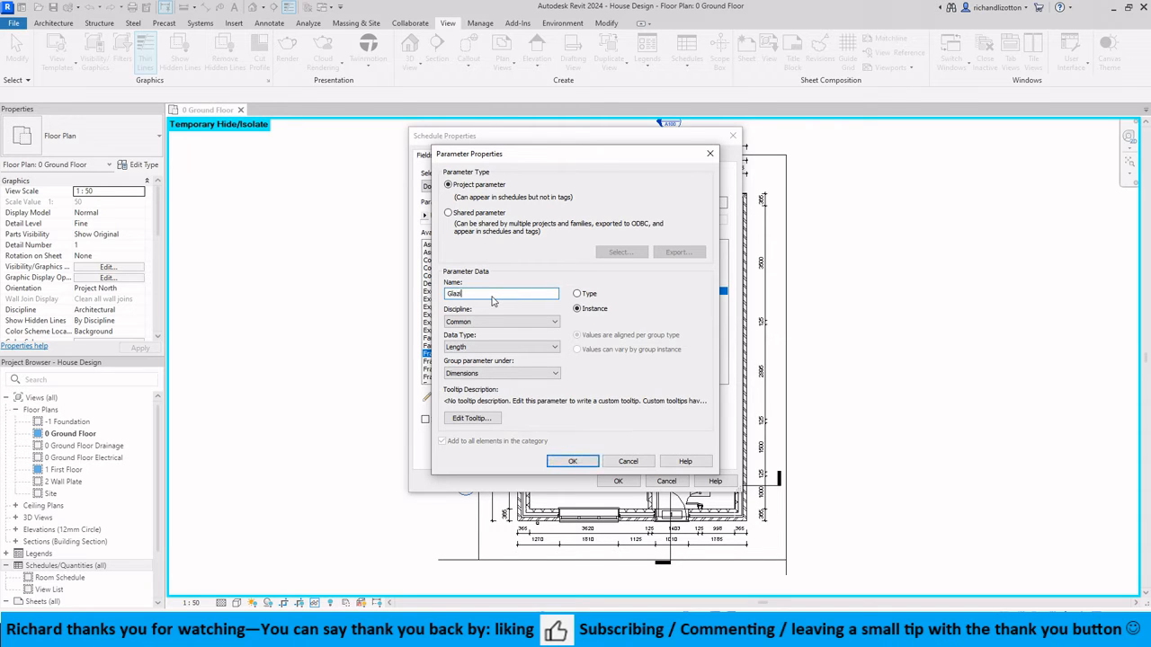
type("ng")
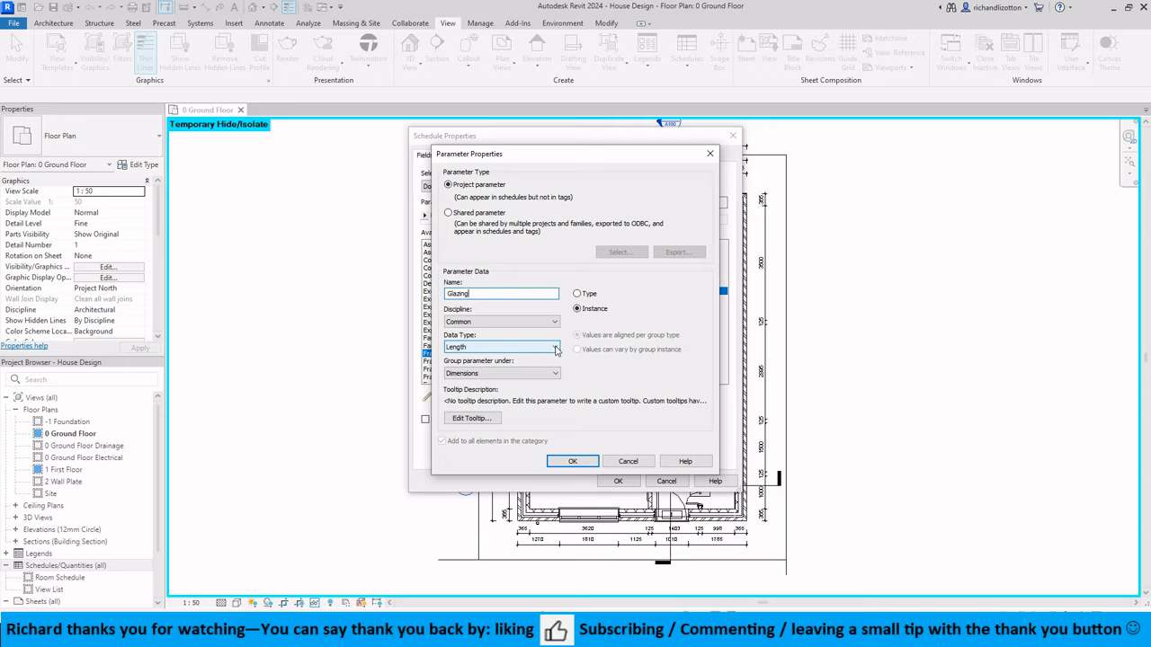
left_click(555, 347)
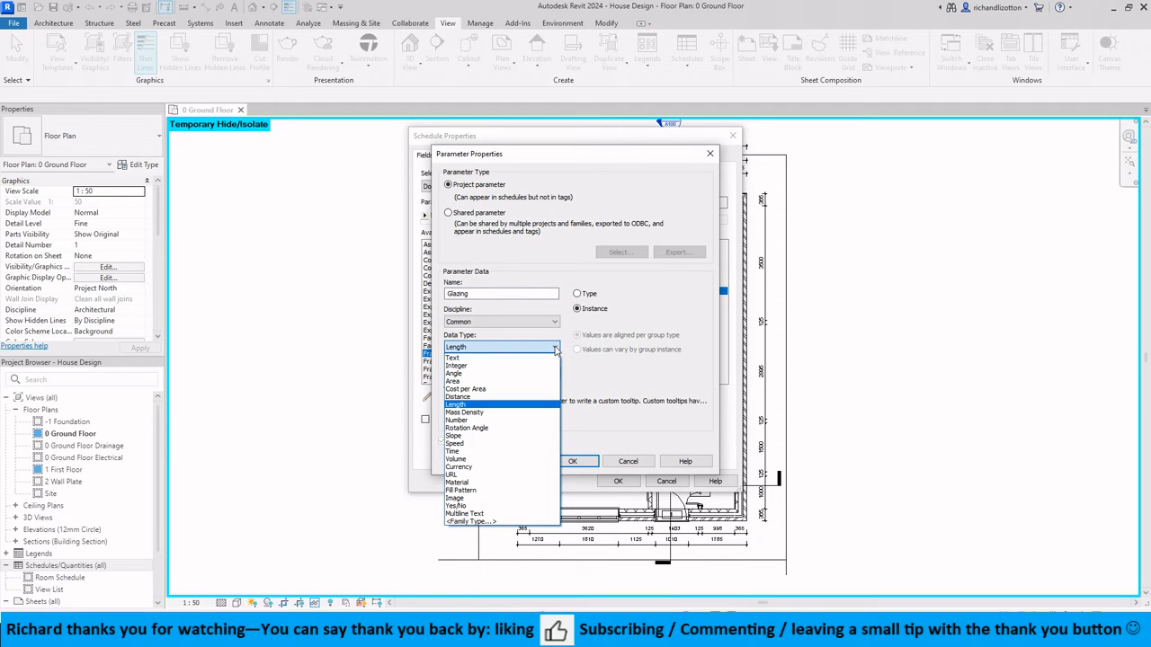
left_click(452, 358)
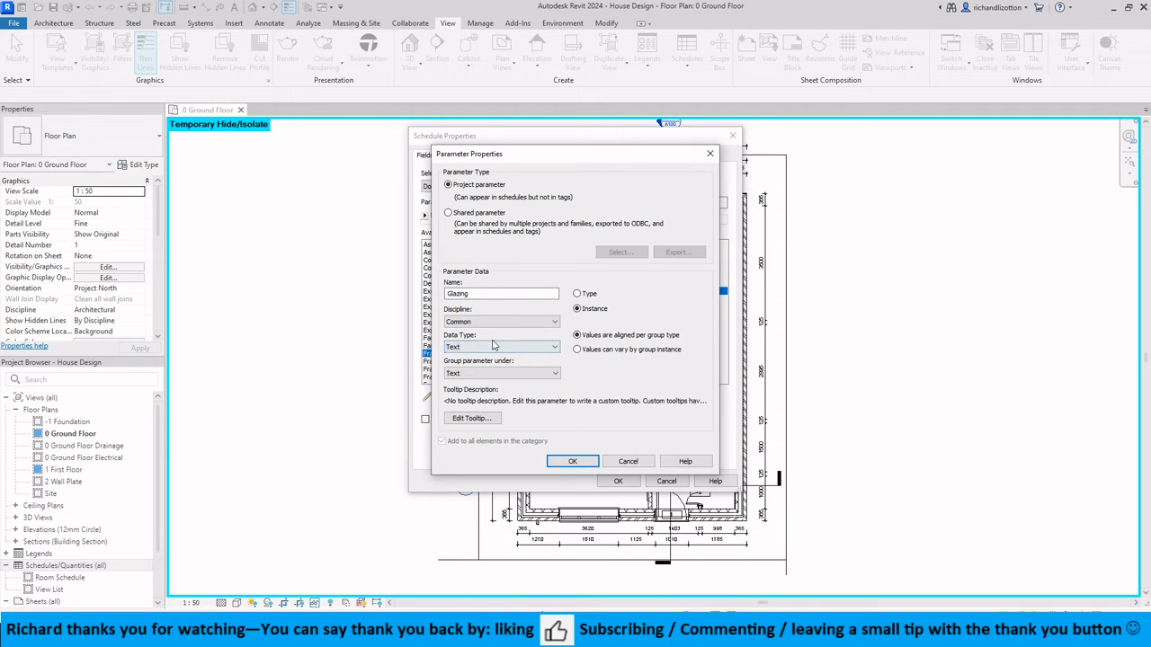
mouse_move(477, 373)
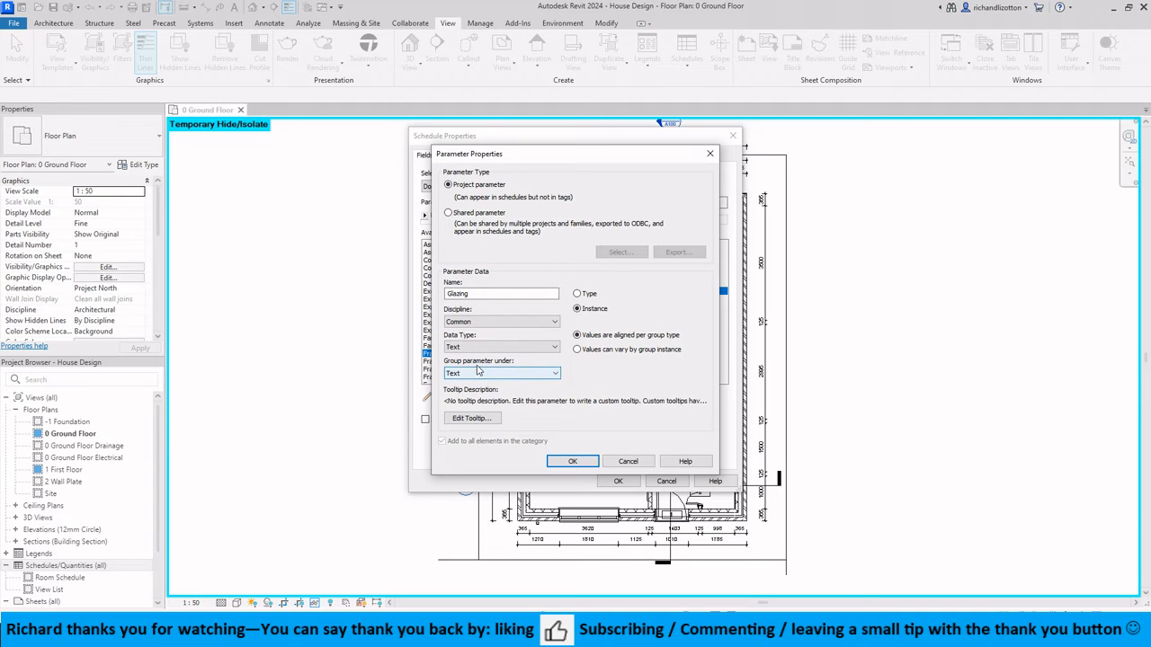
mouse_move(627, 384)
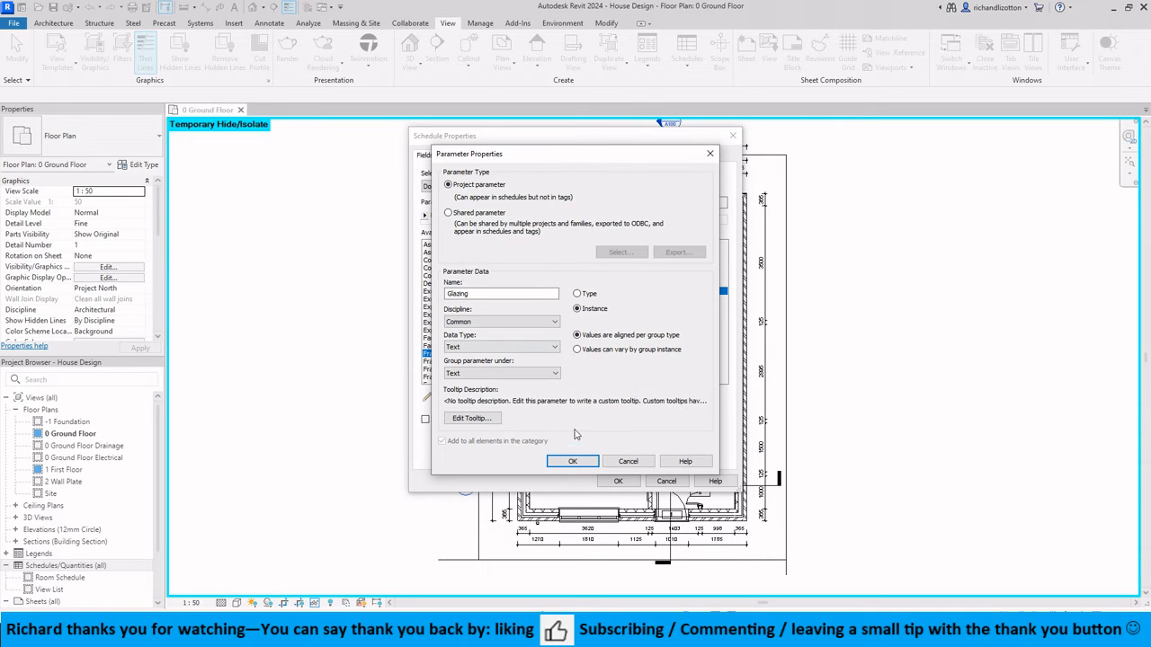
left_click(572, 461)
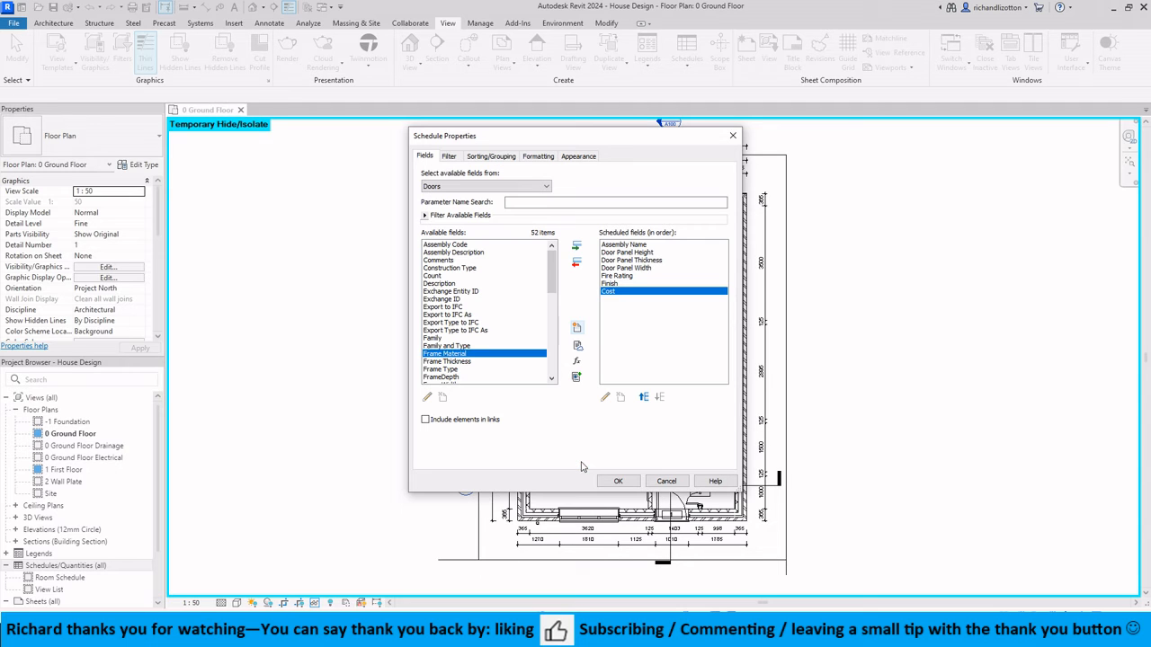
Add Glazing to the scheduled fields and move it up above Cost
left_click(576, 248)
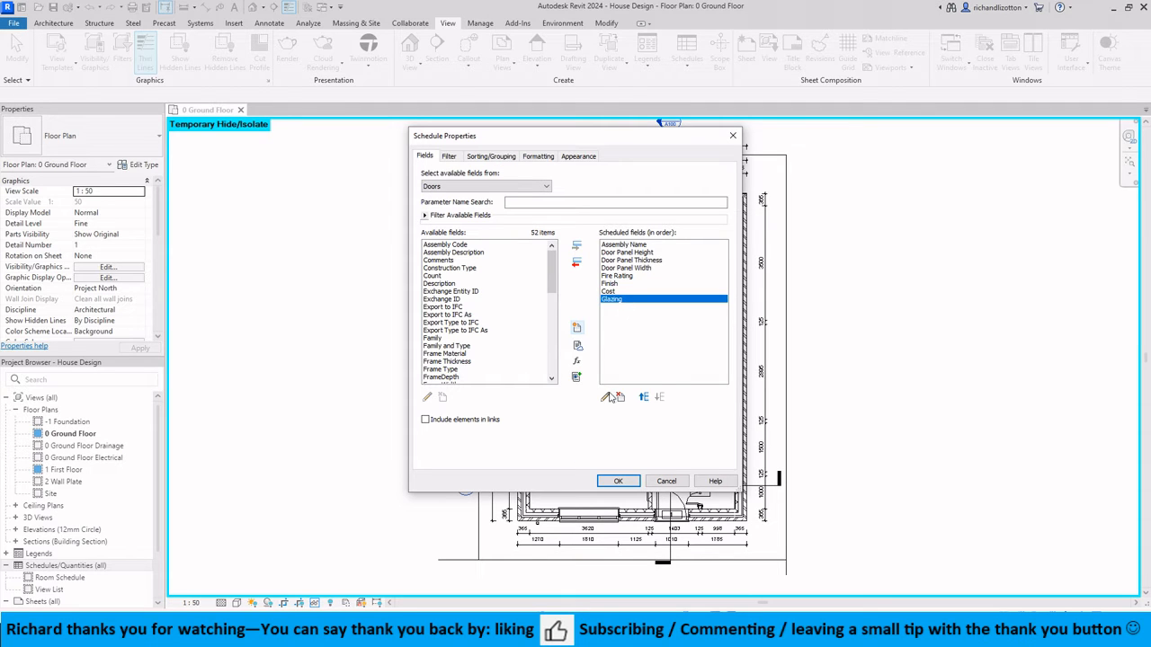
left_click(644, 397)
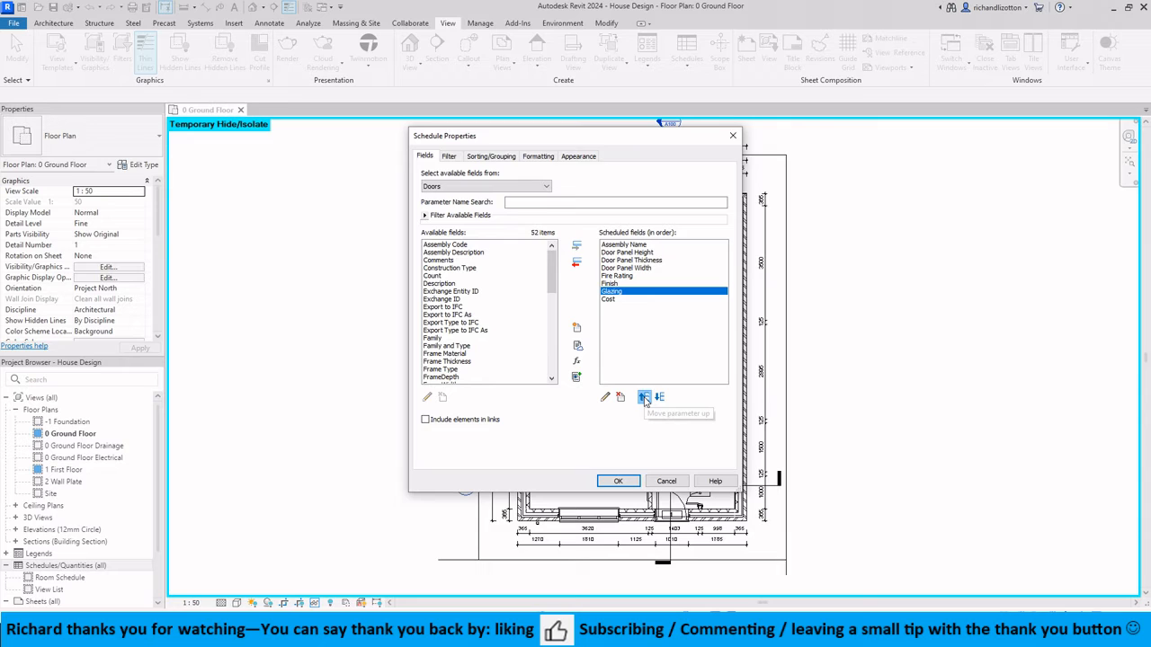
mouse_move(628, 299)
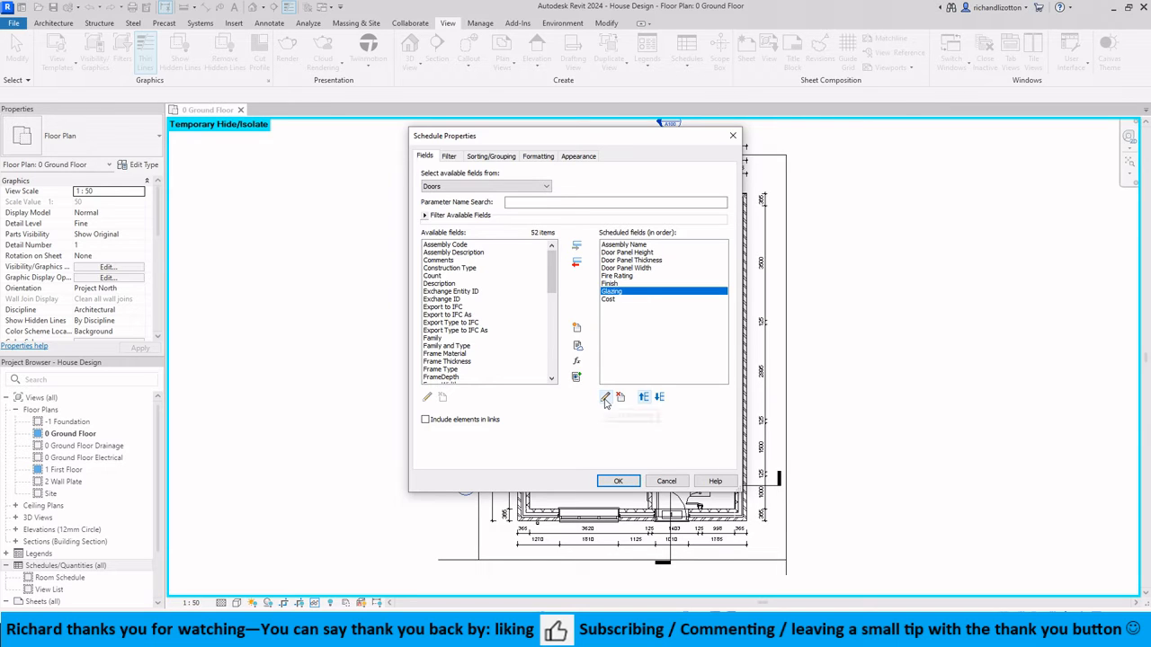
mouse_move(605, 398)
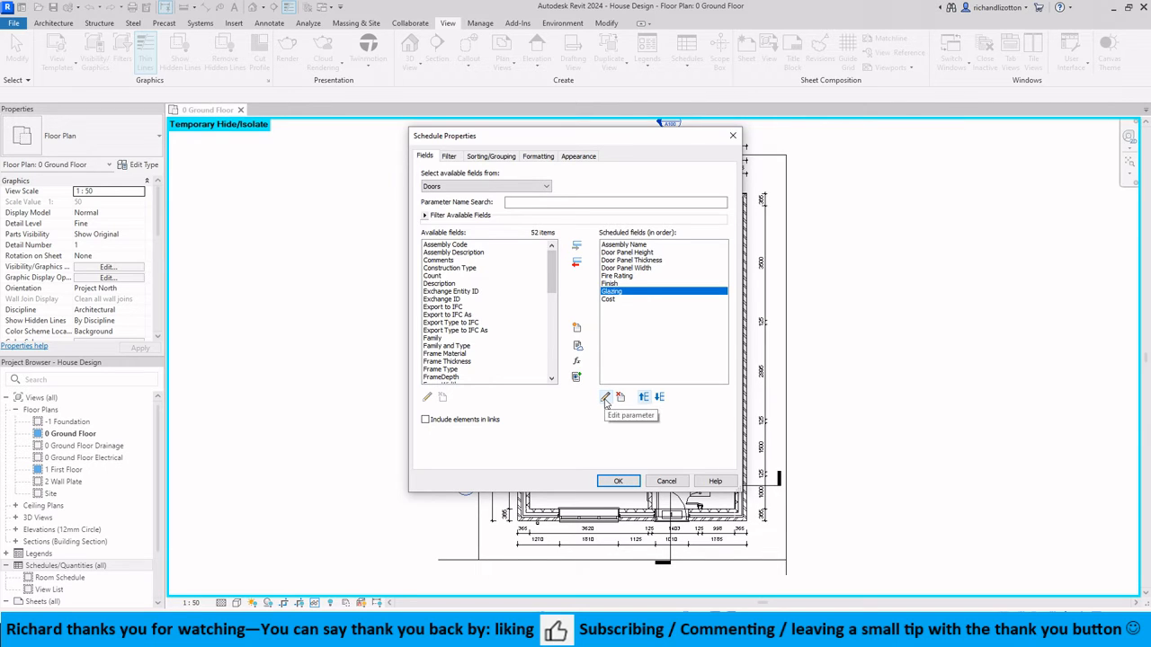
mouse_move(620, 397)
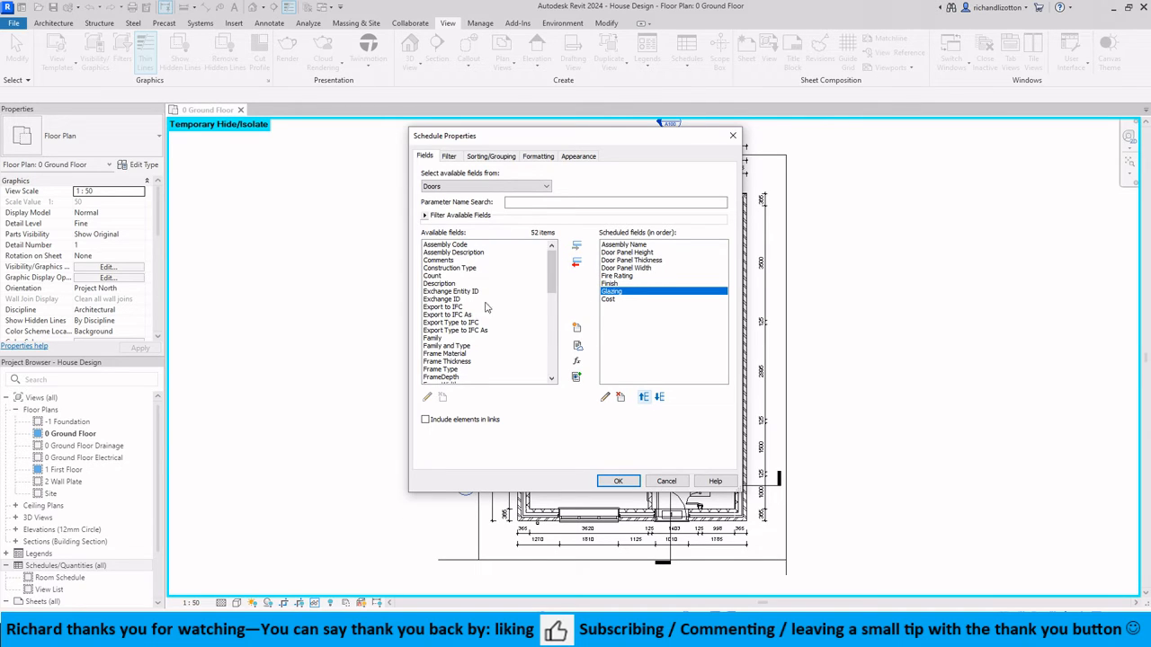
Add the Mark field and move it up to the top, ahead of Assembly Name
scroll("down", 3)
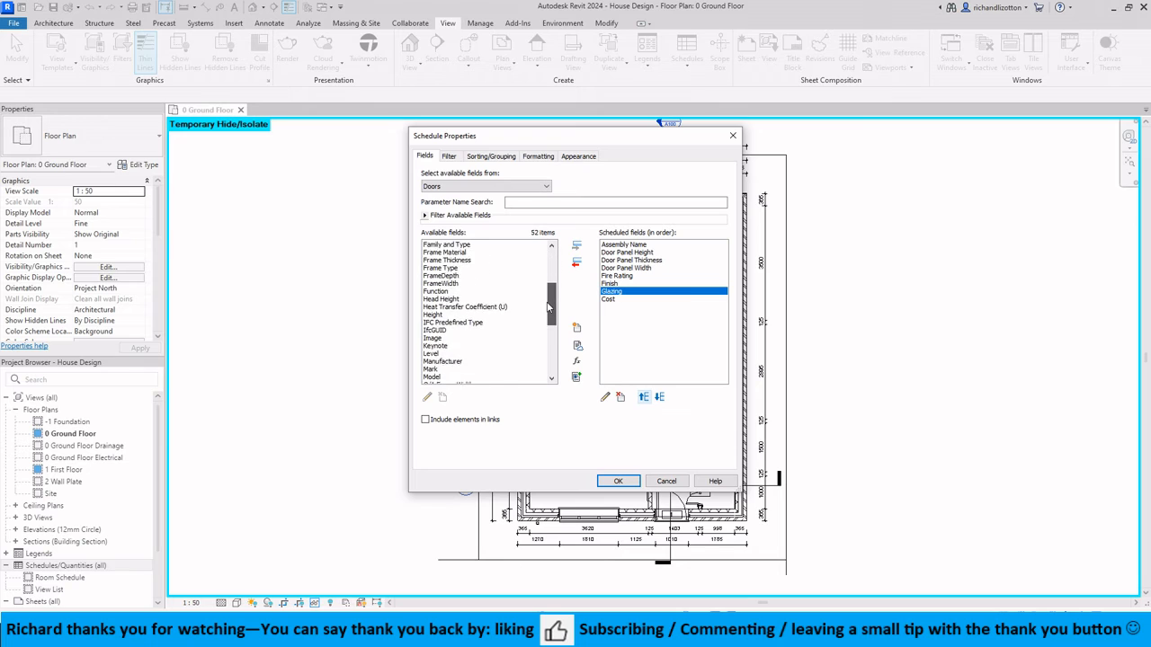
scroll("down", 3)
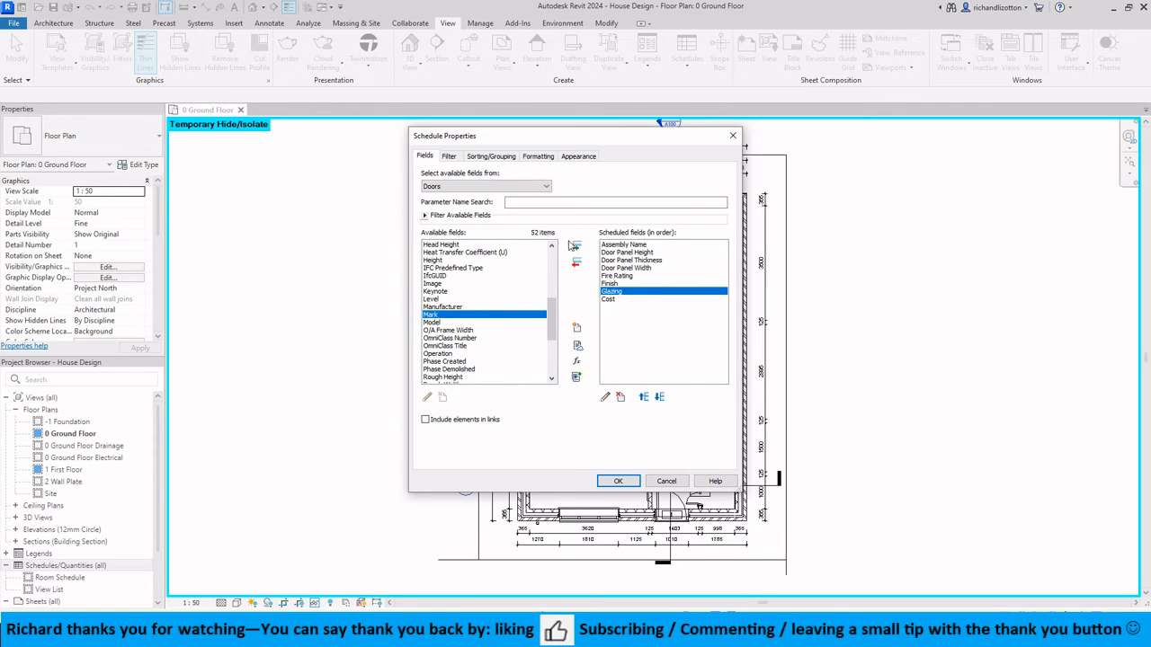
left_click(576, 261)
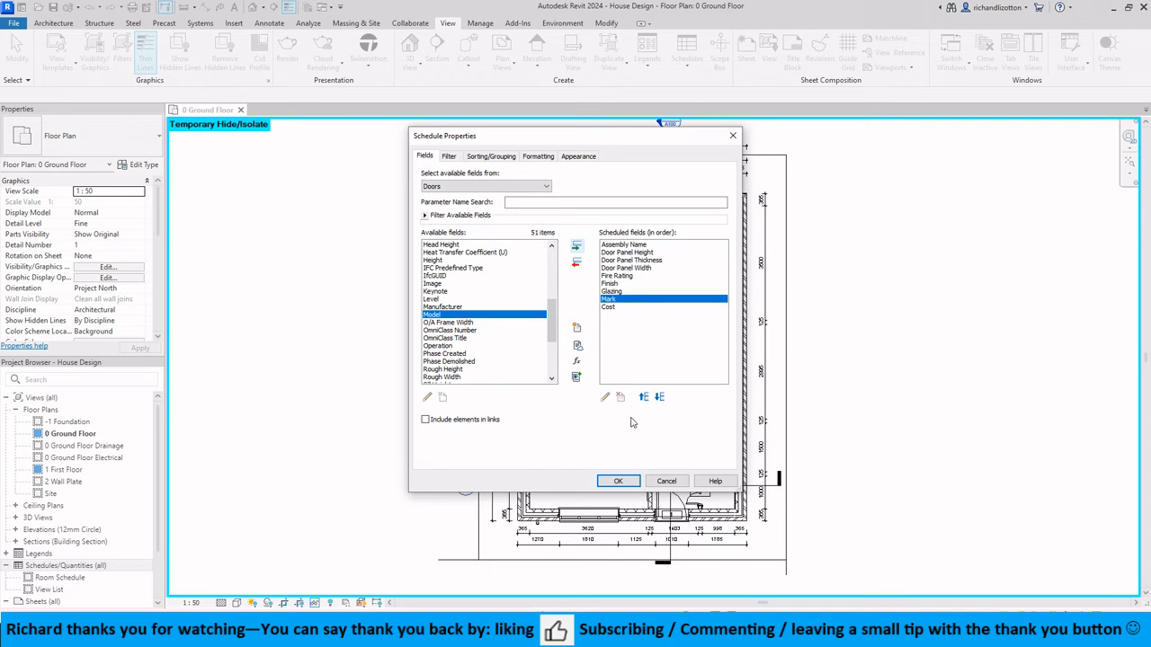
left_click(644, 397)
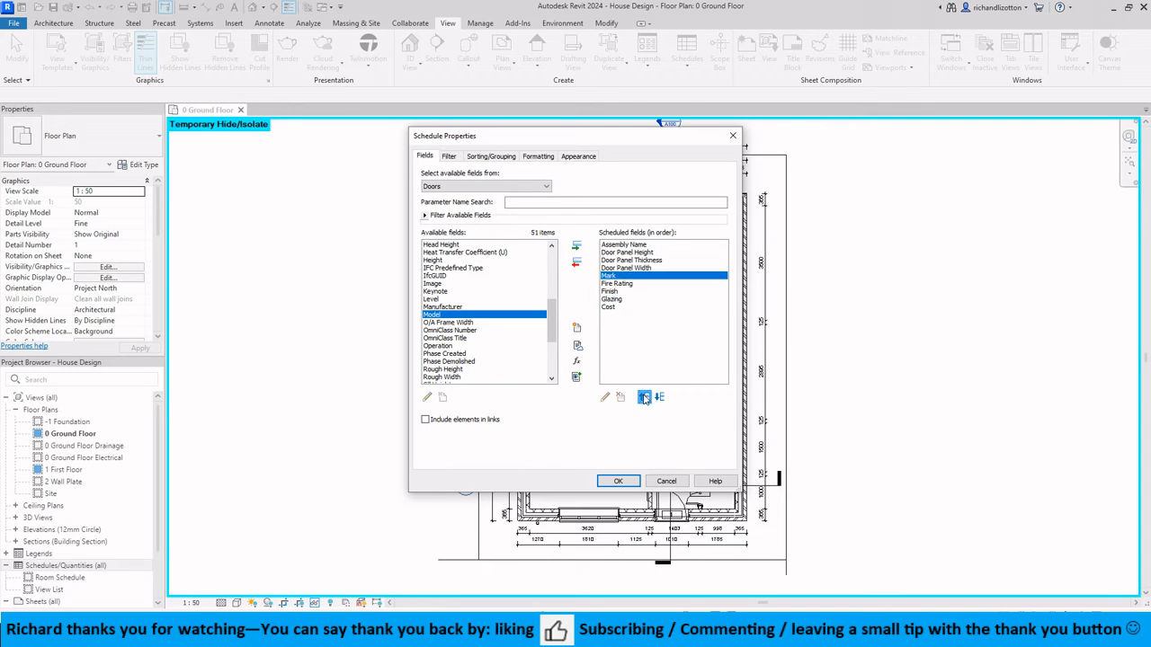
left_click(644, 398)
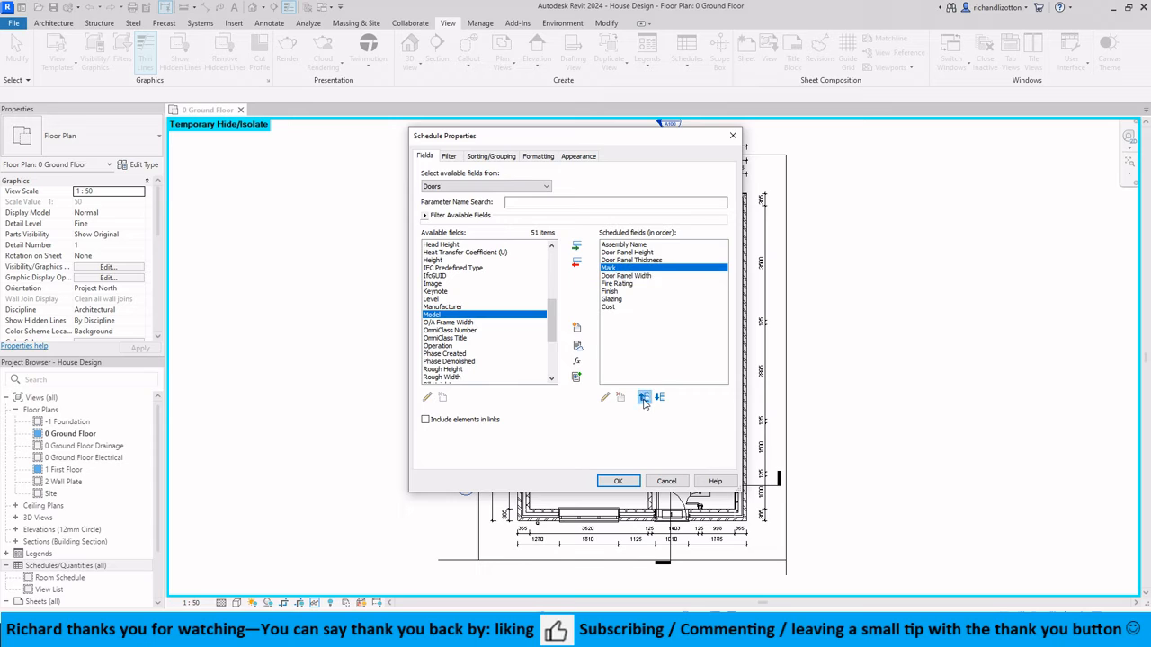
left_click(644, 396)
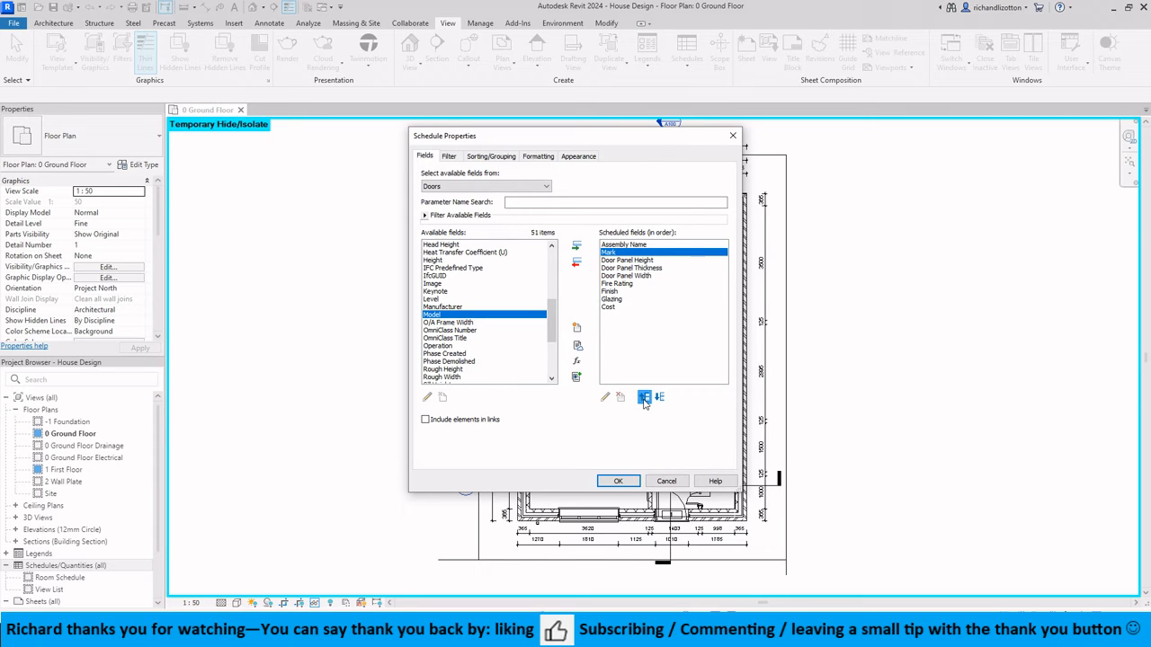
left_click(646, 397)
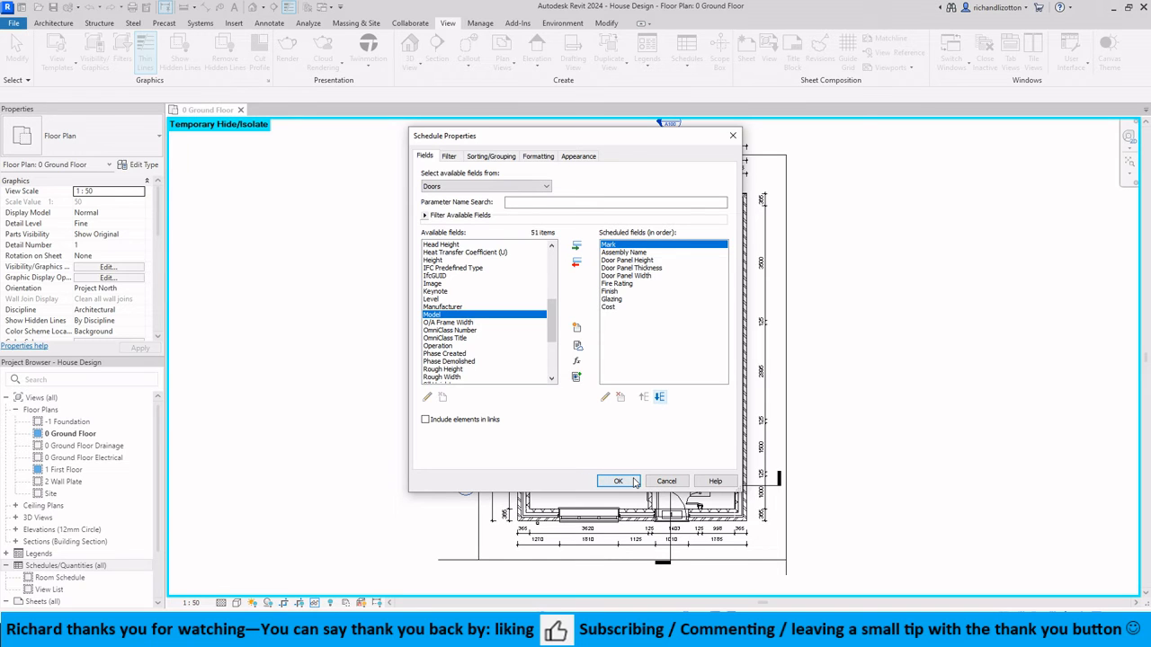
Apply the schedule properties and open the nine-column Door Schedule view
left_click(618, 481)
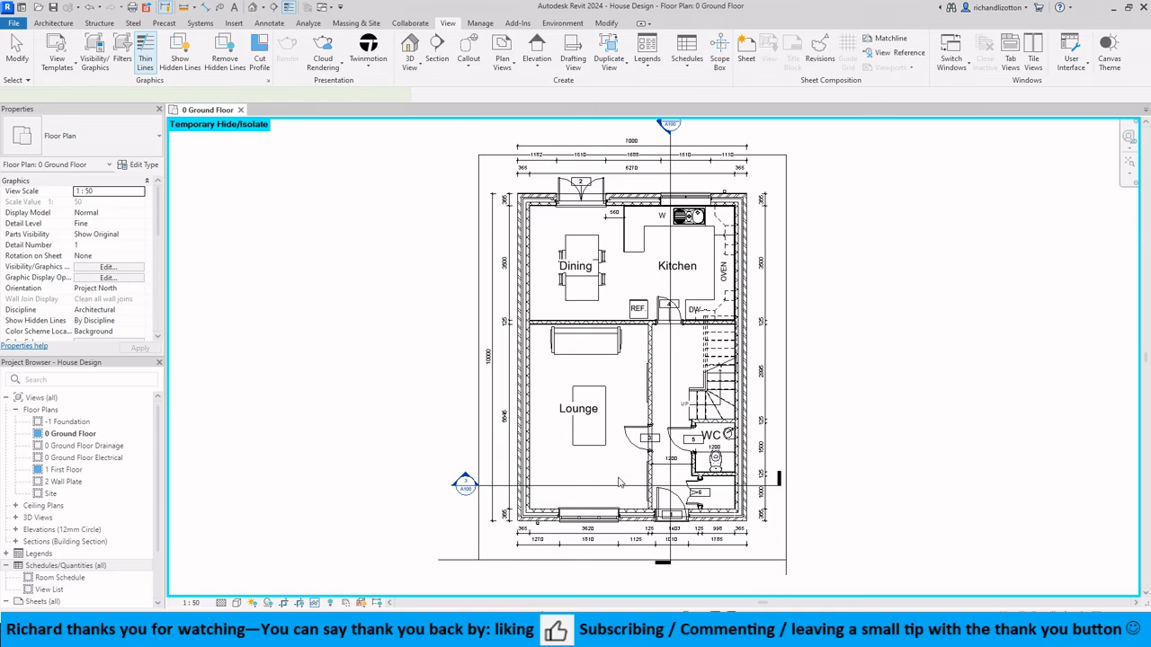
double_click(59, 577)
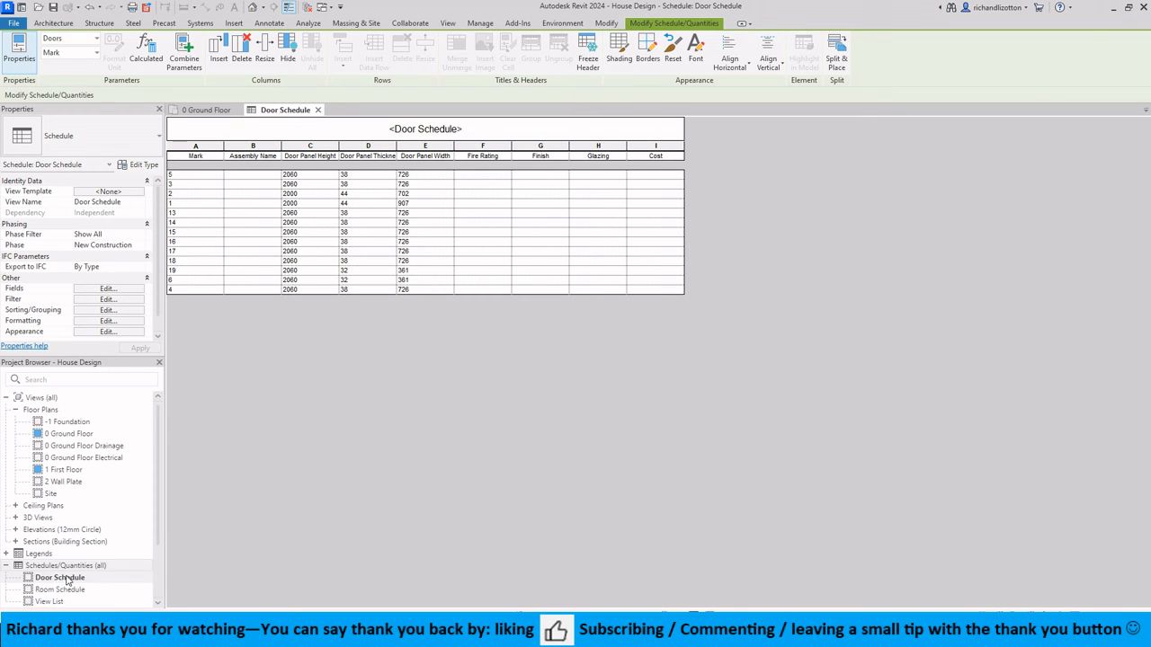
mouse_move(328, 185)
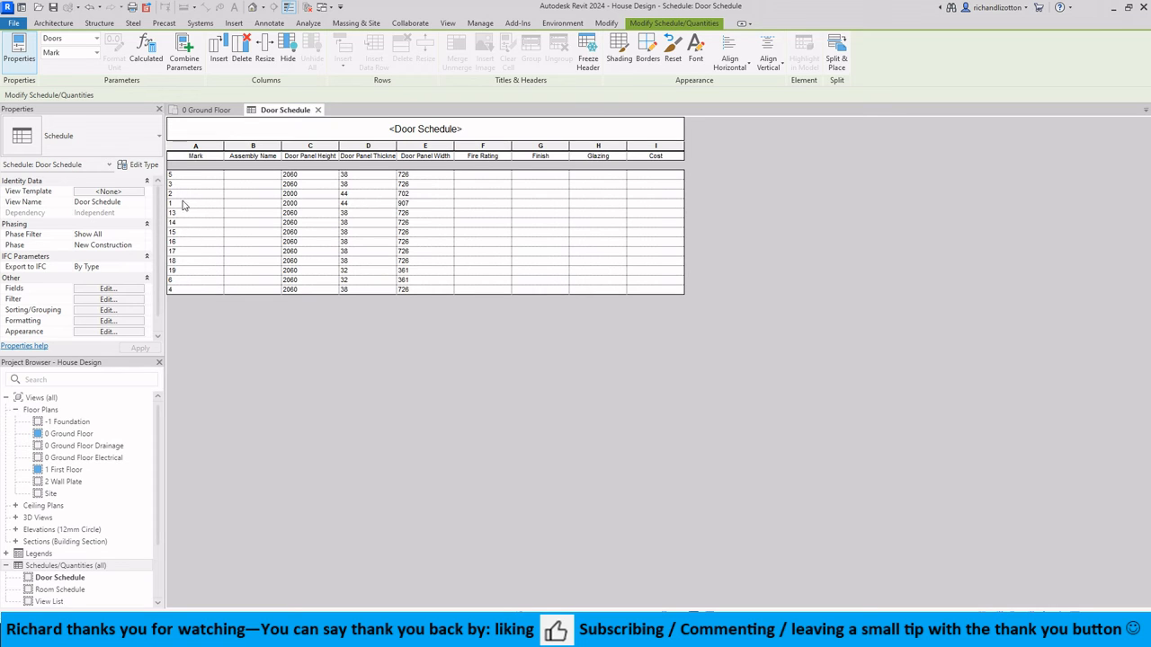
mouse_move(195, 287)
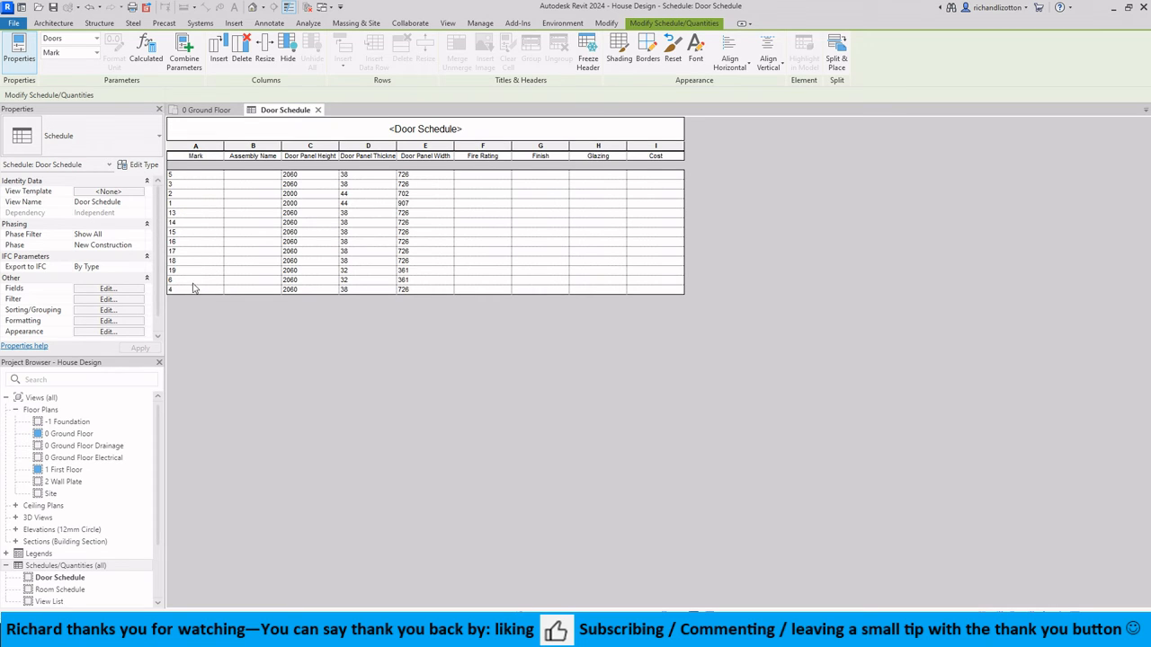
mouse_move(188, 228)
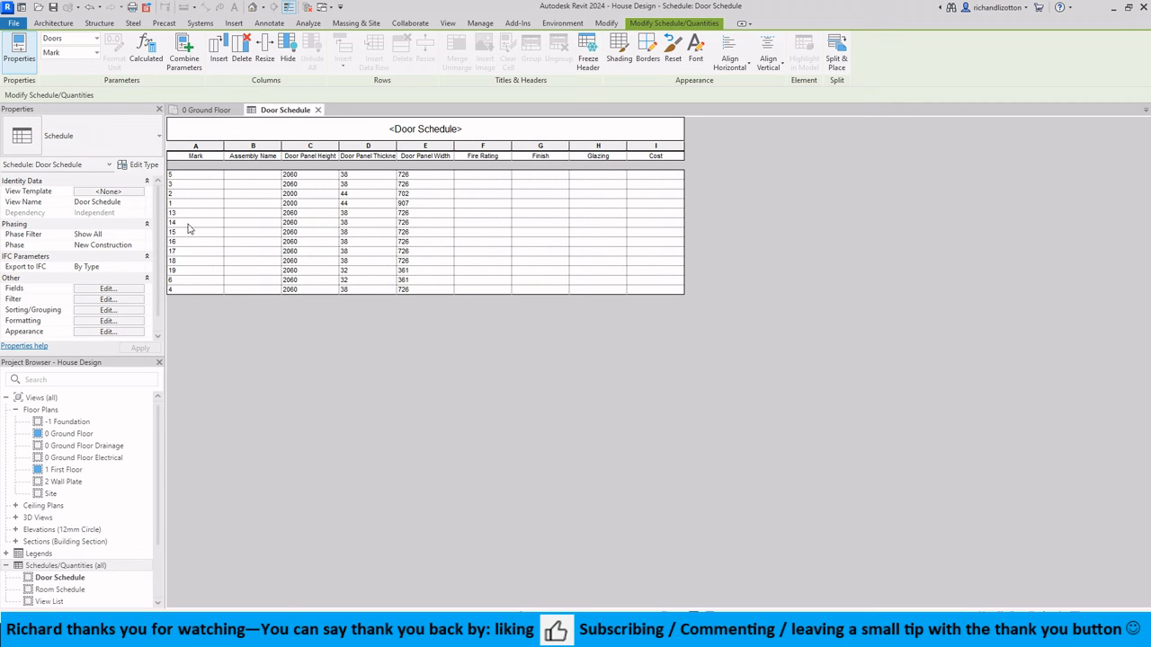
mouse_move(195, 190)
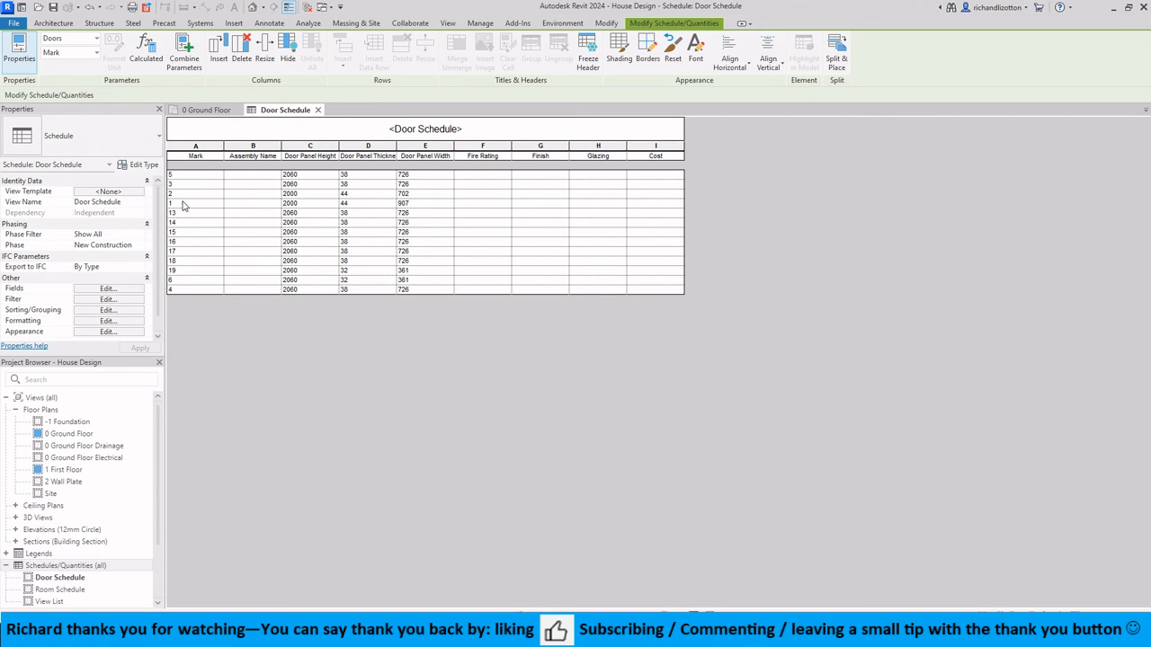
left_click(195, 202)
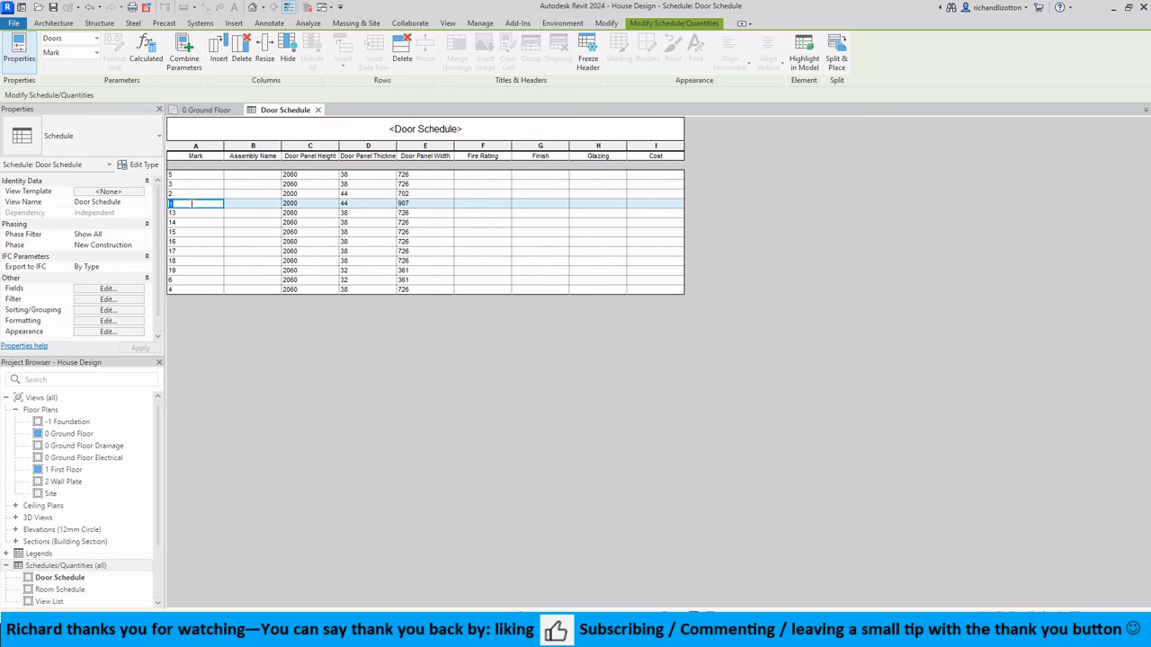
mouse_move(195, 159)
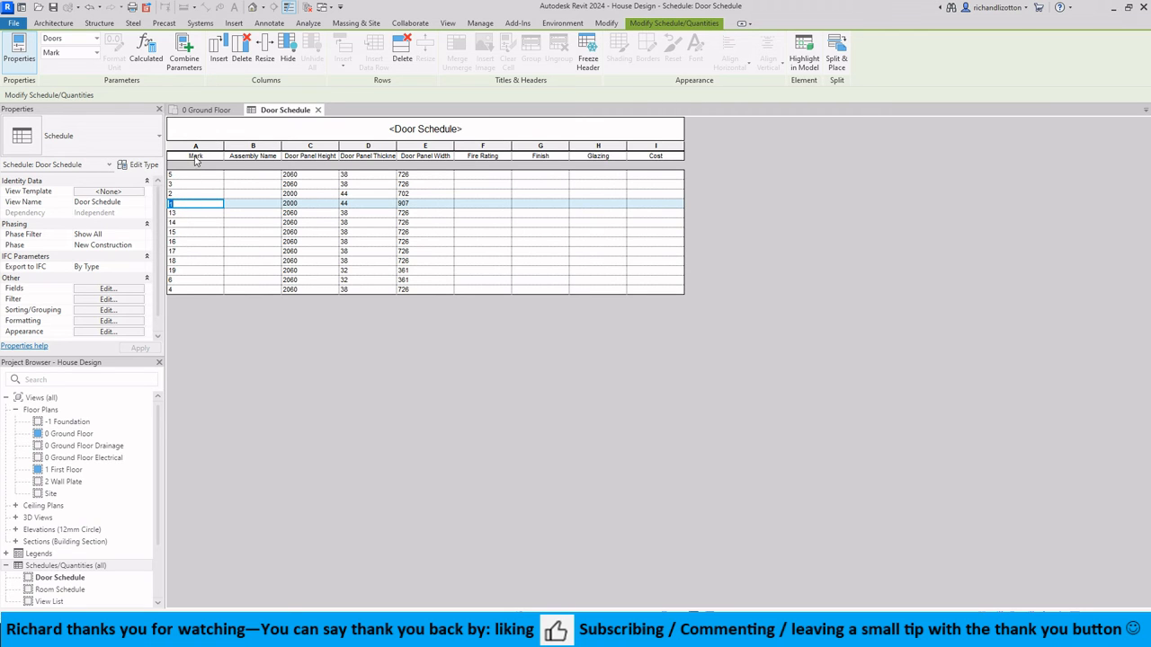
left_click(208, 108)
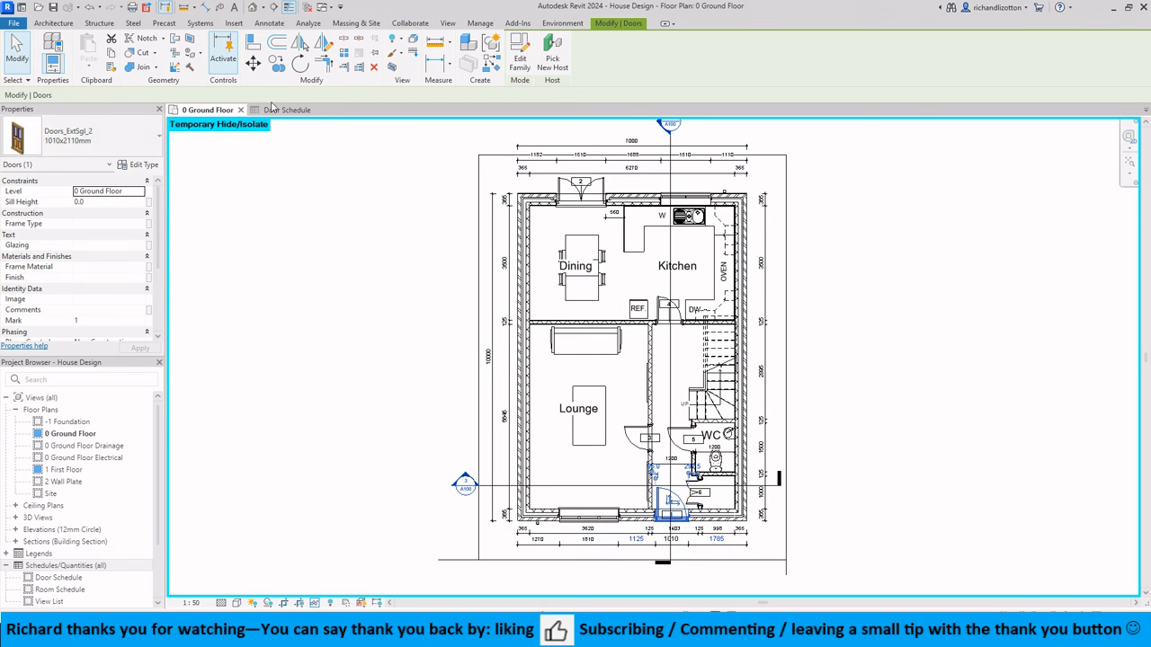
left_click(287, 109)
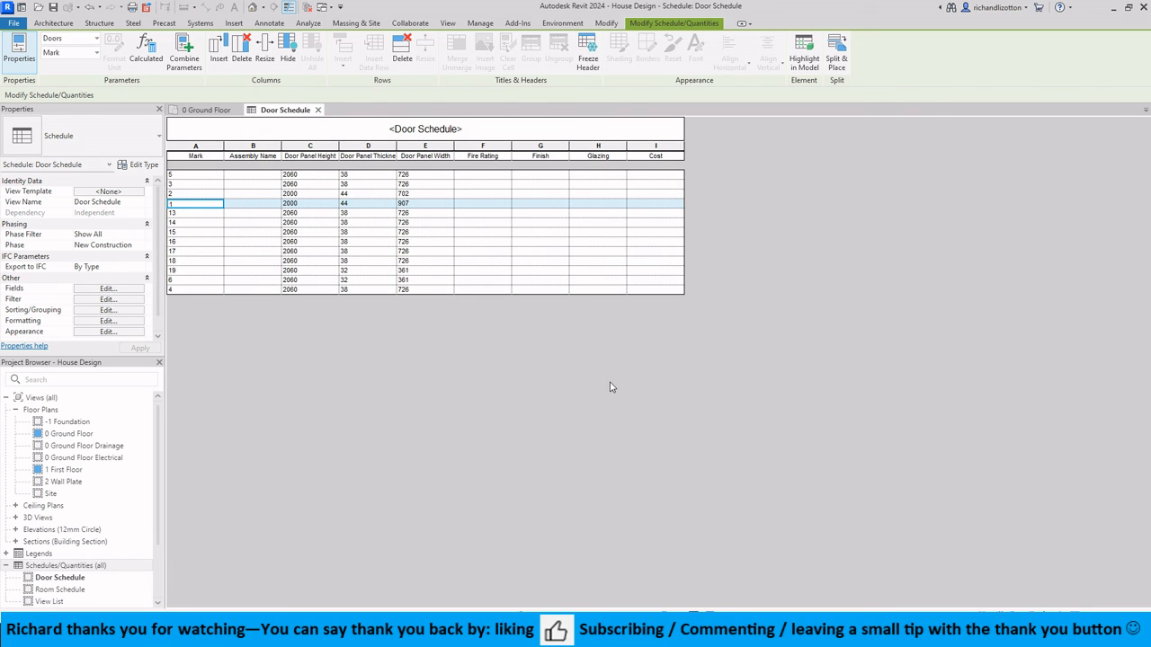
mouse_move(365, 325)
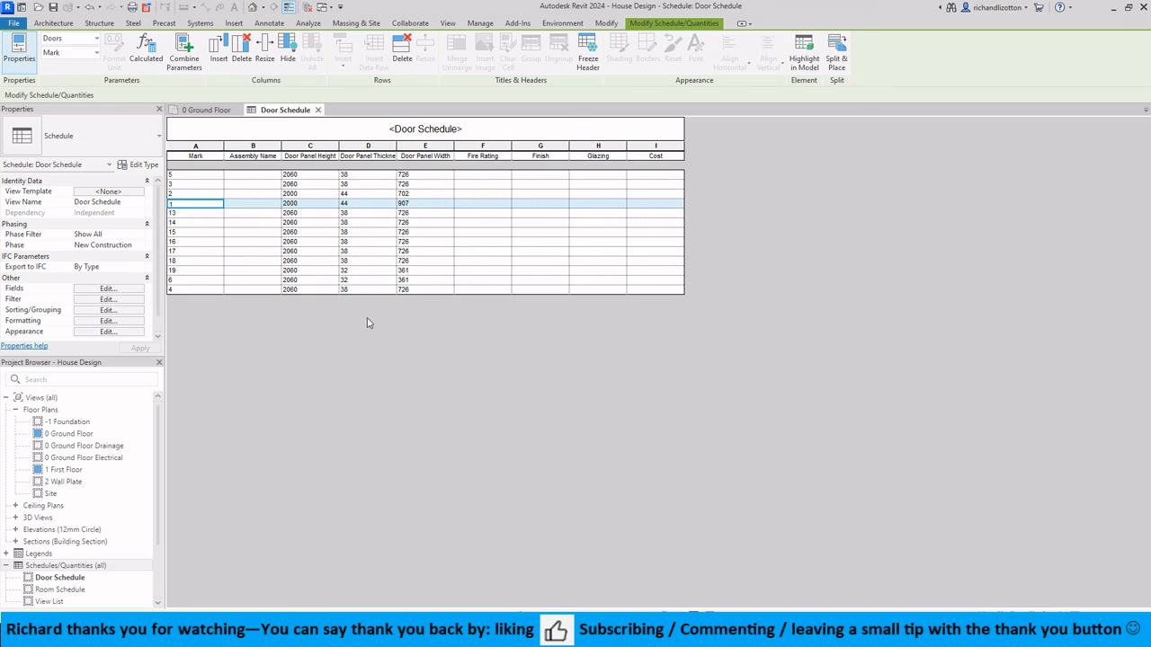
mouse_move(227, 272)
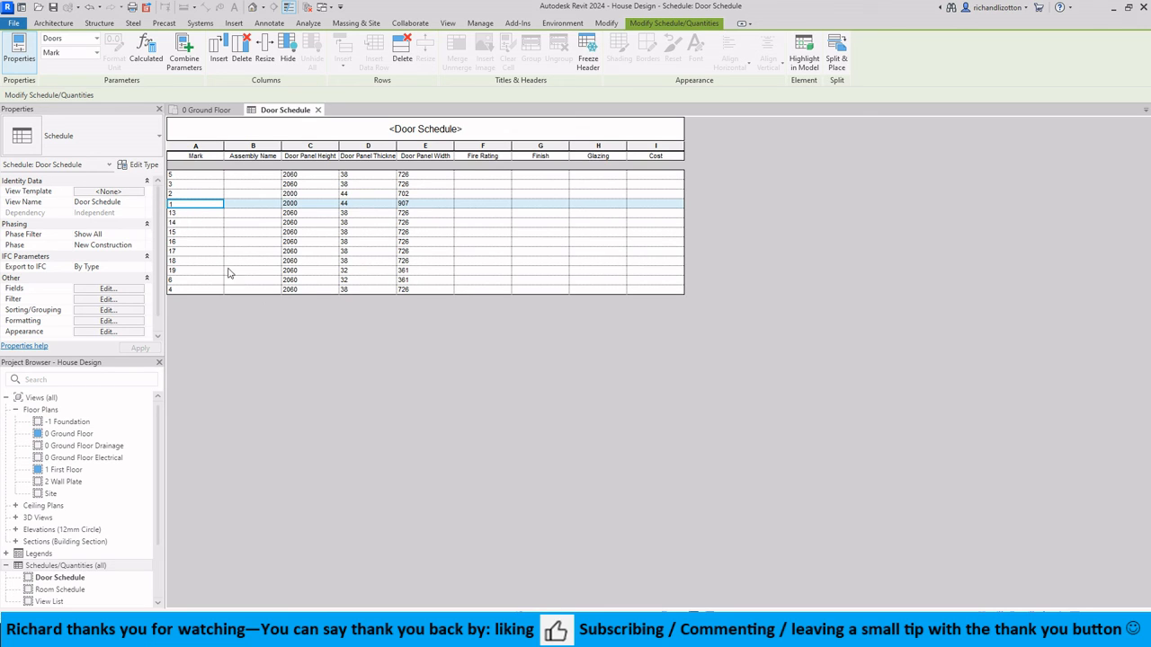
mouse_move(580, 247)
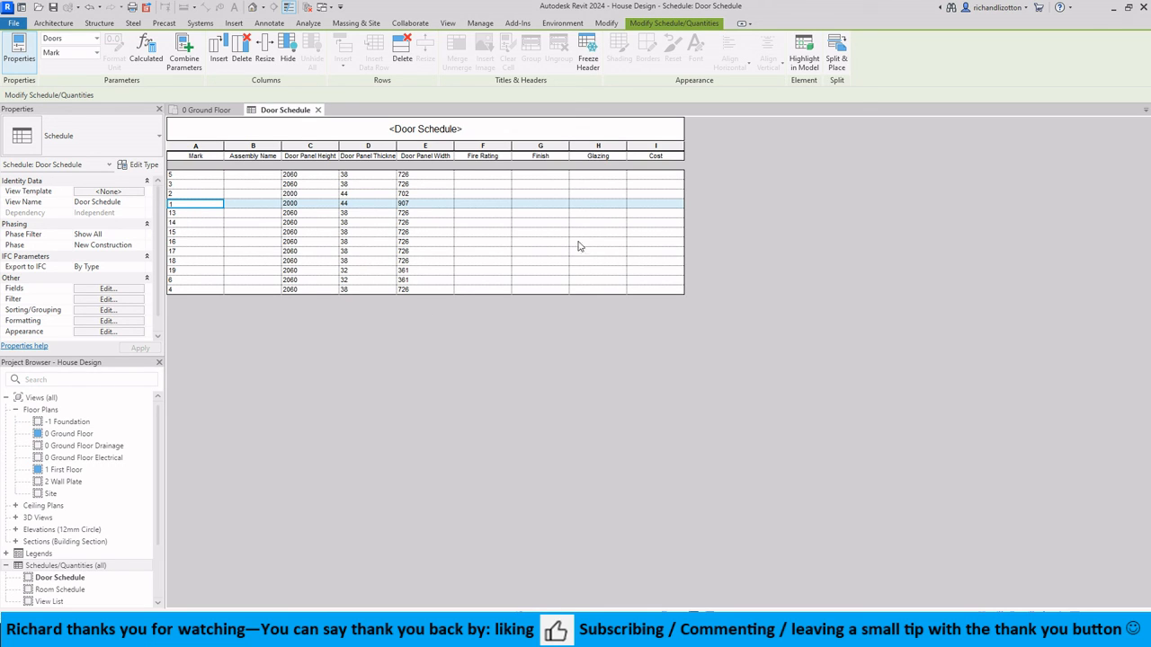
mouse_move(467, 250)
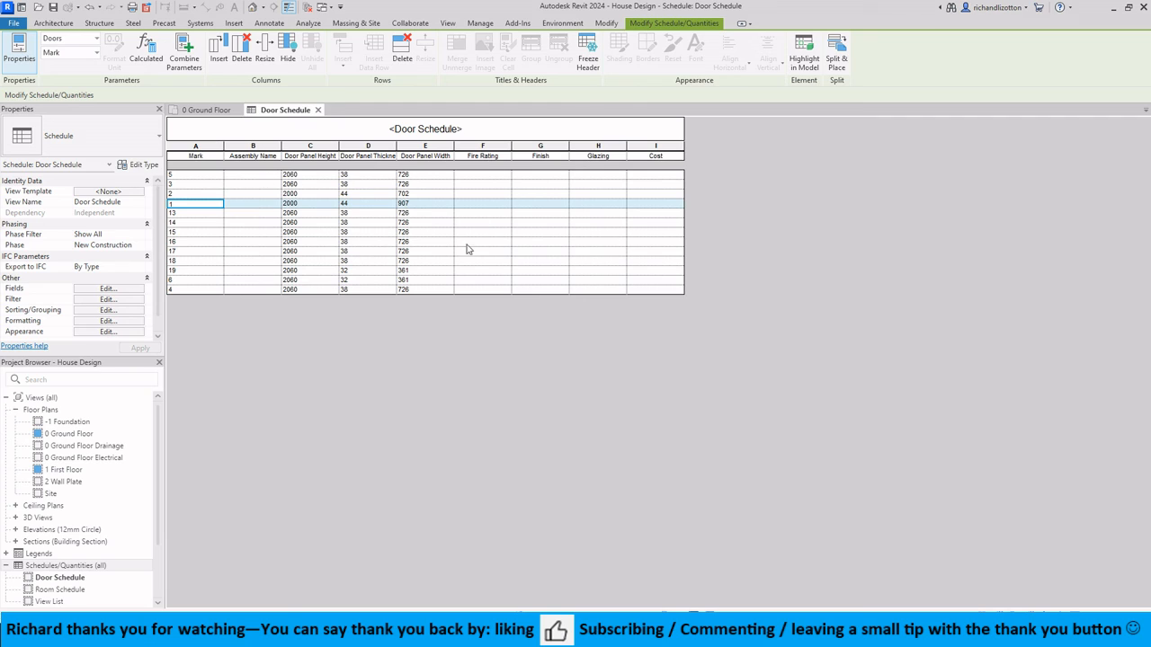
mouse_move(680, 373)
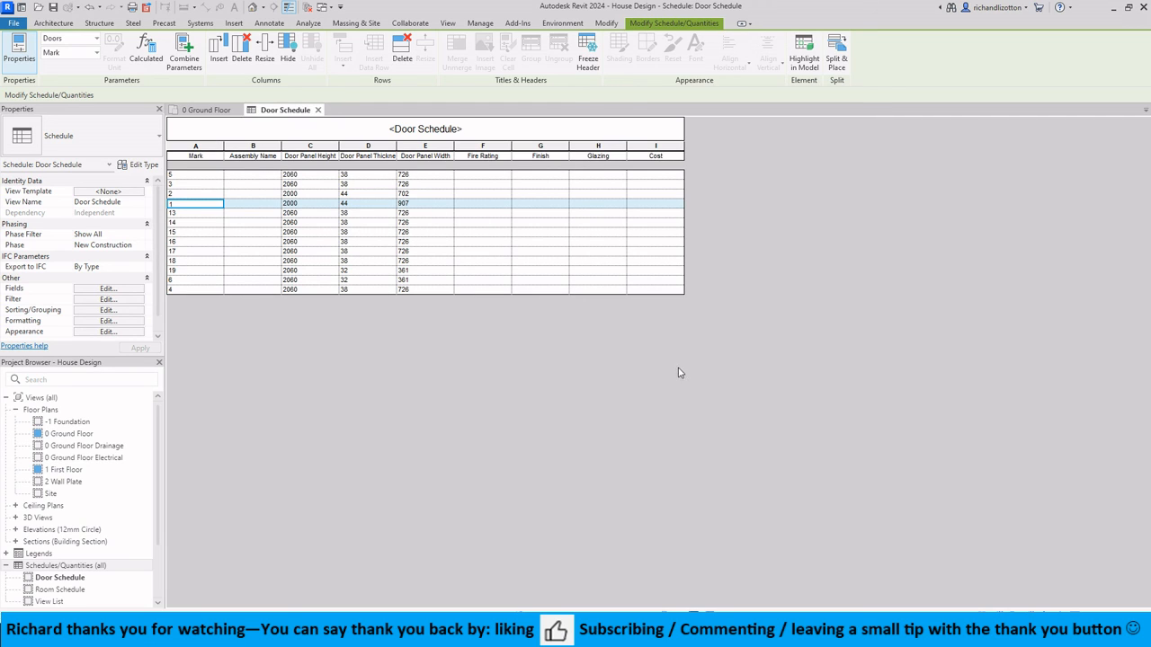
mouse_move(624, 437)
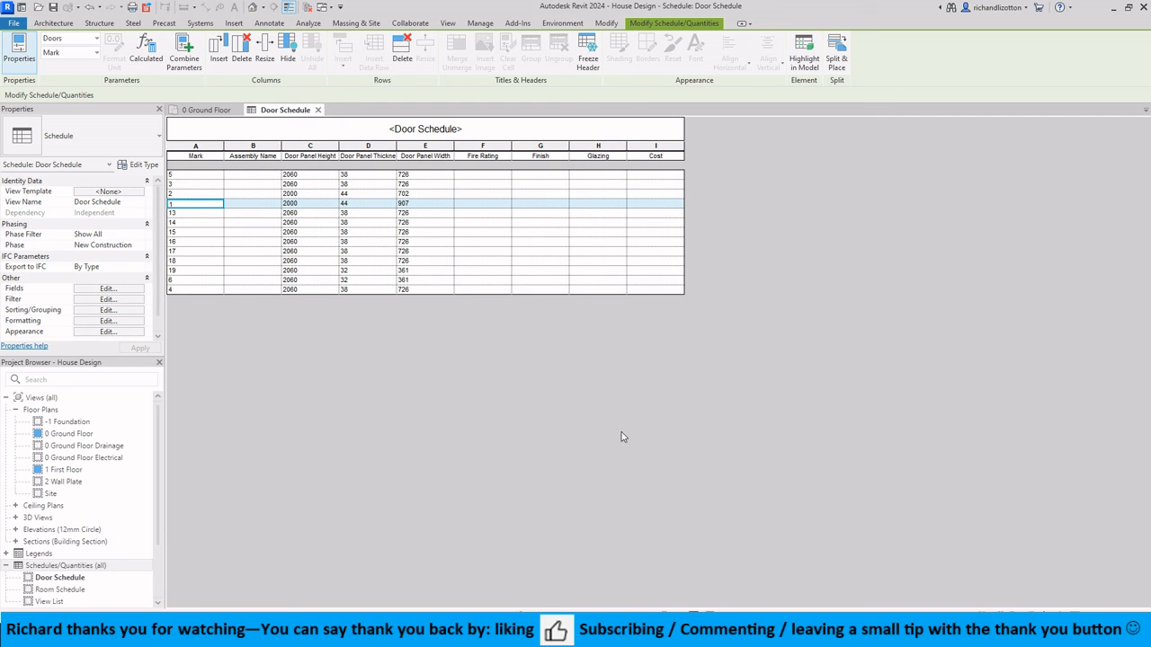
mouse_move(539, 531)
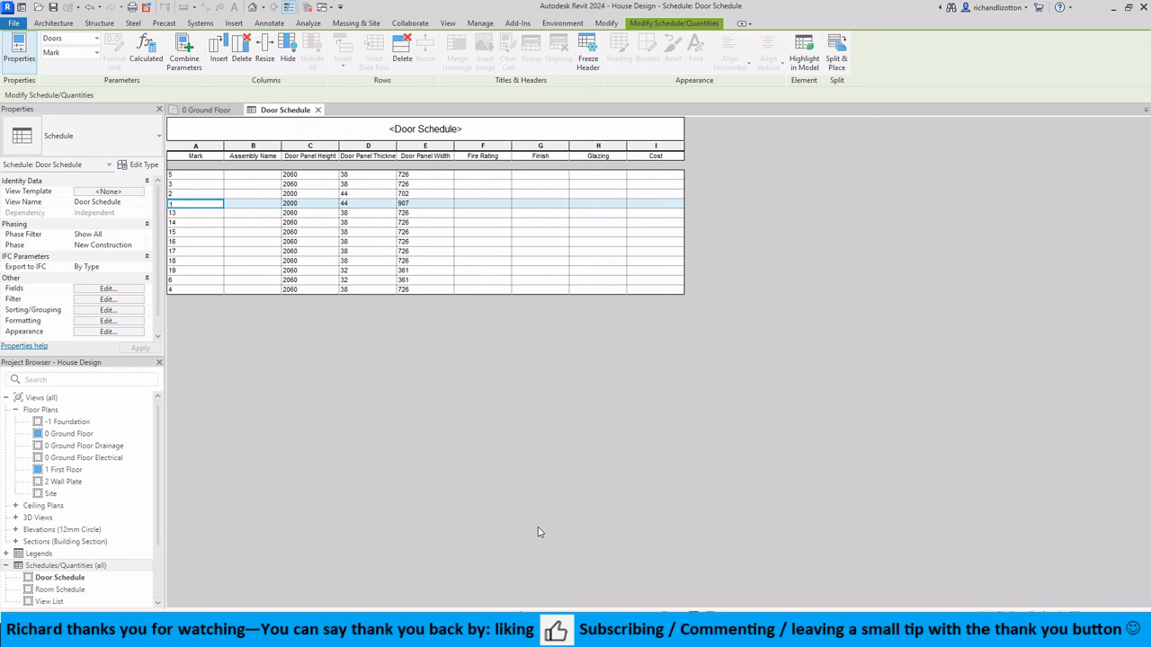